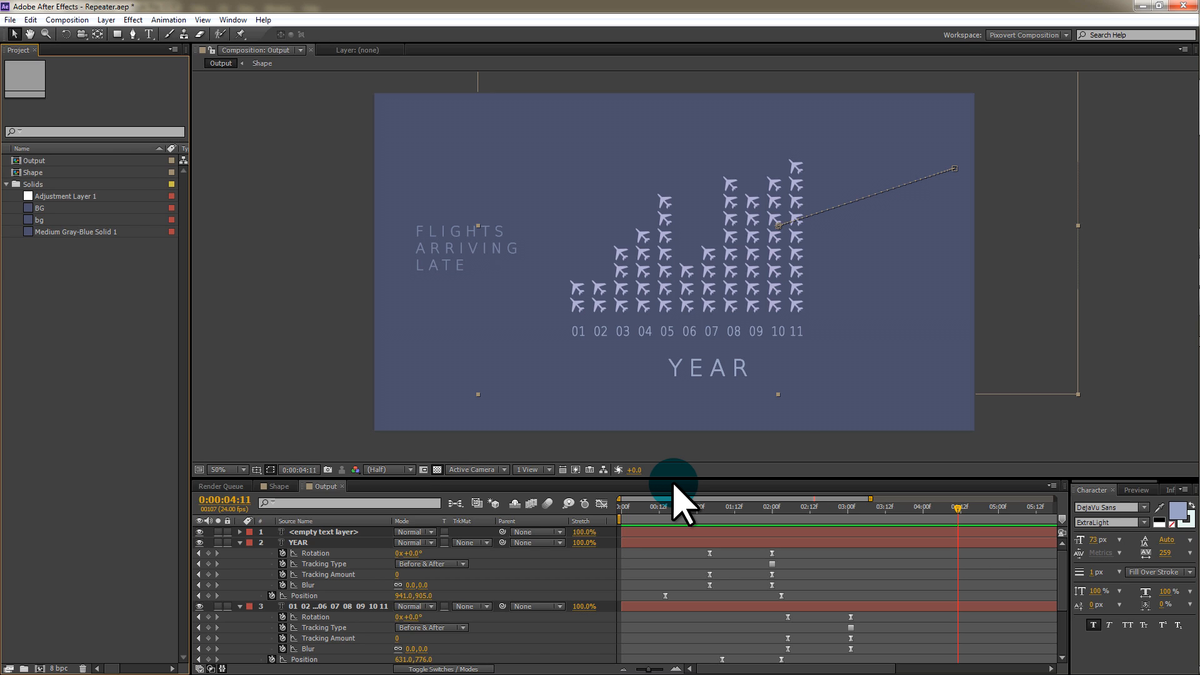
mouse_move(632, 467)
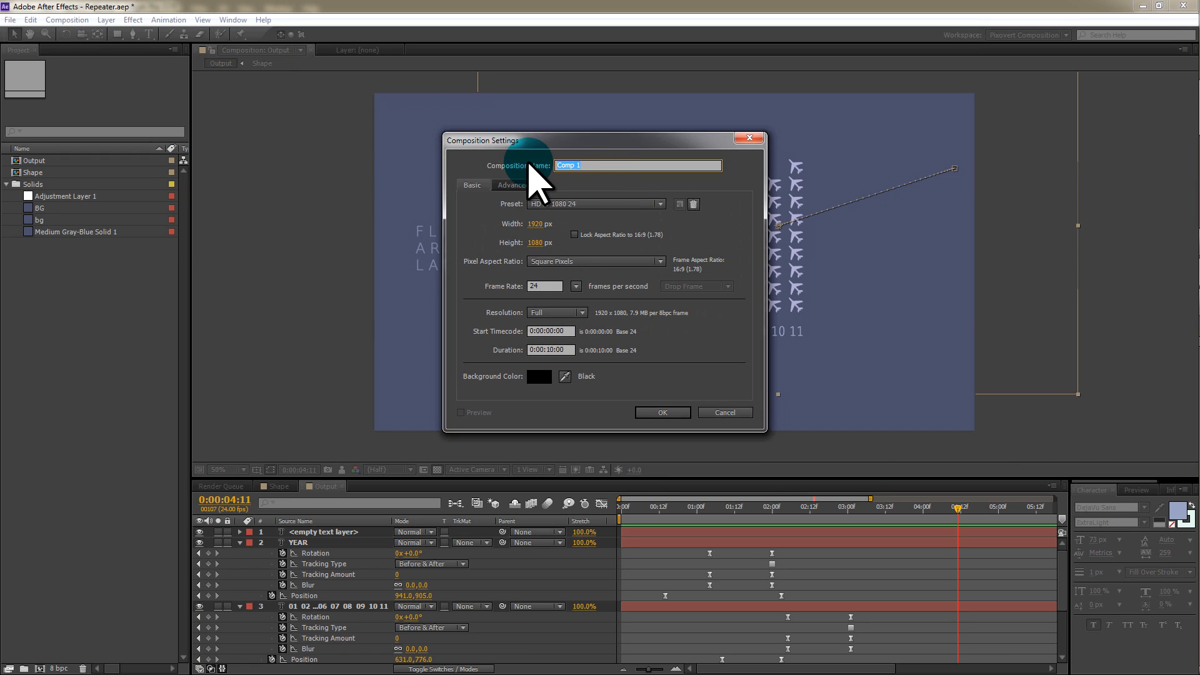
- Create a 1920×1080 composition named 'Vid' and add a blue-gray BG solid
text(VID)
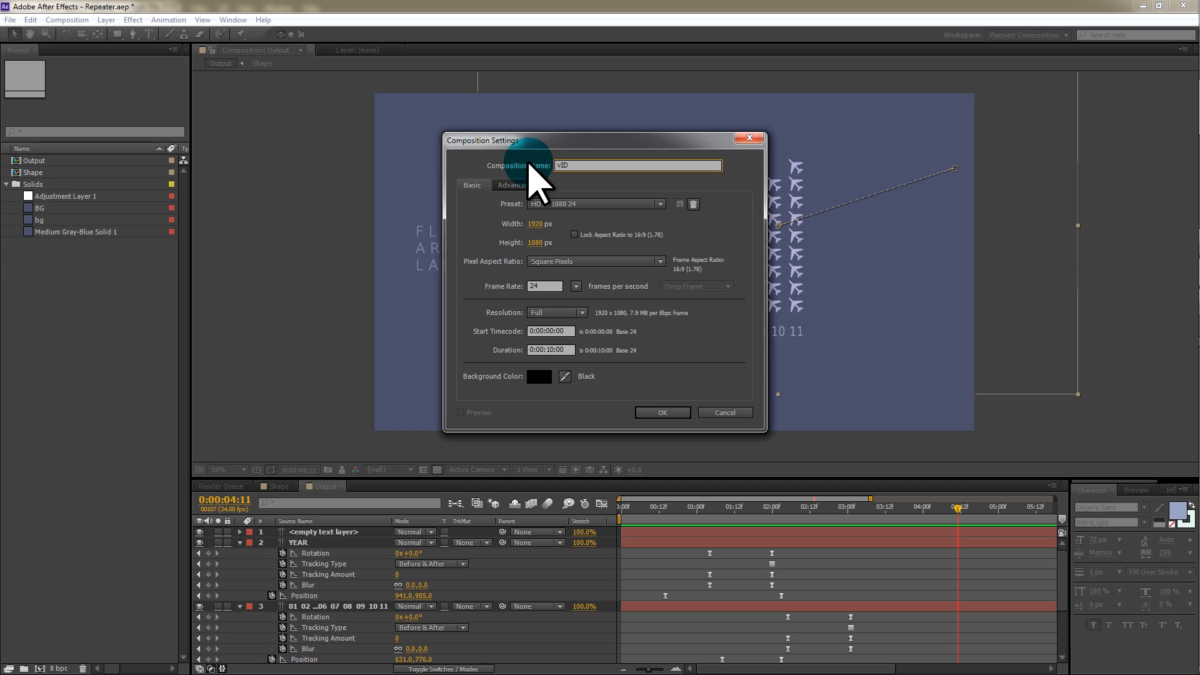
text(Vid)
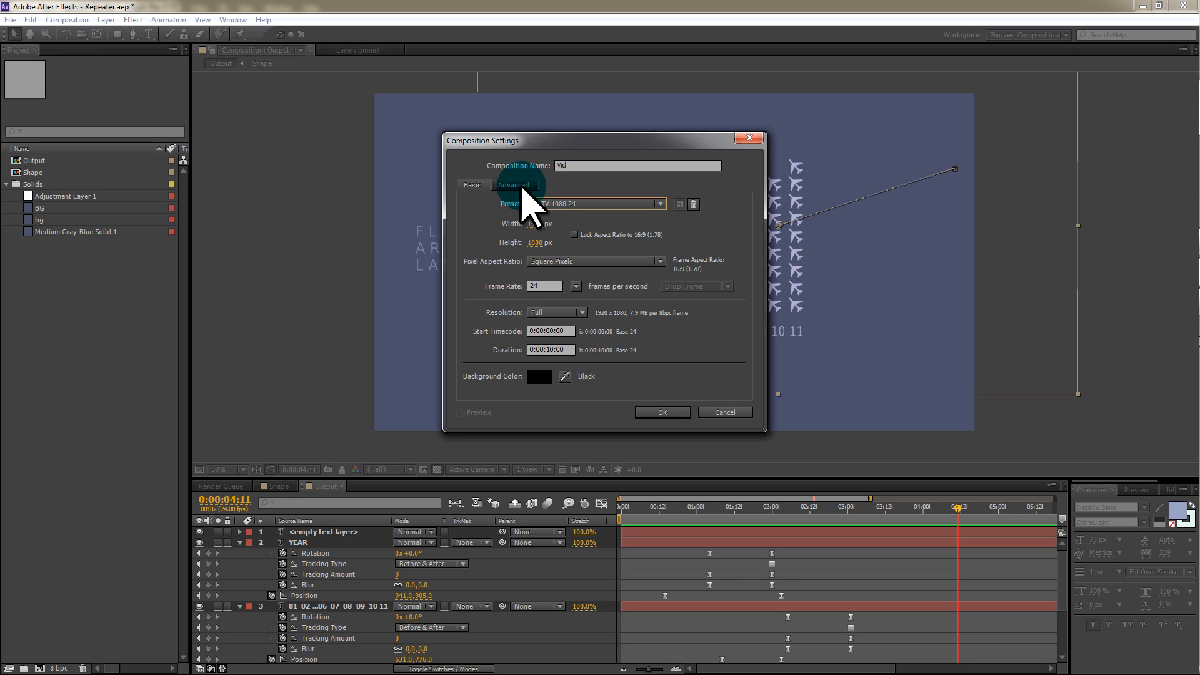
click(512, 185)
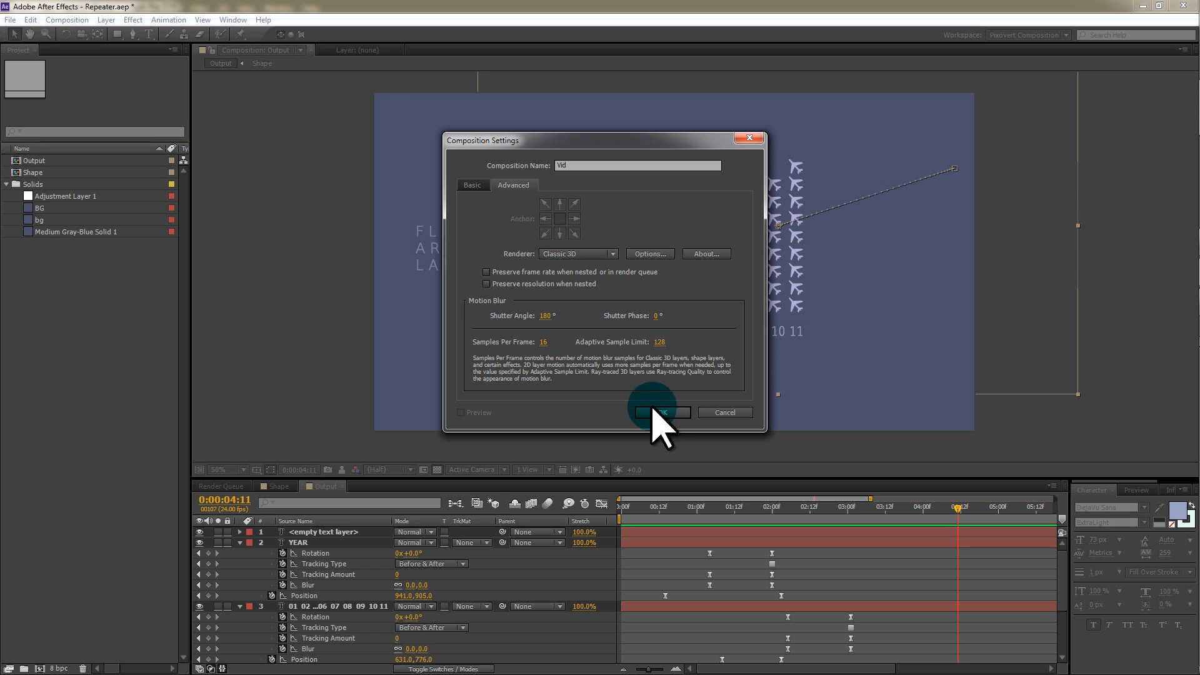
click(660, 412)
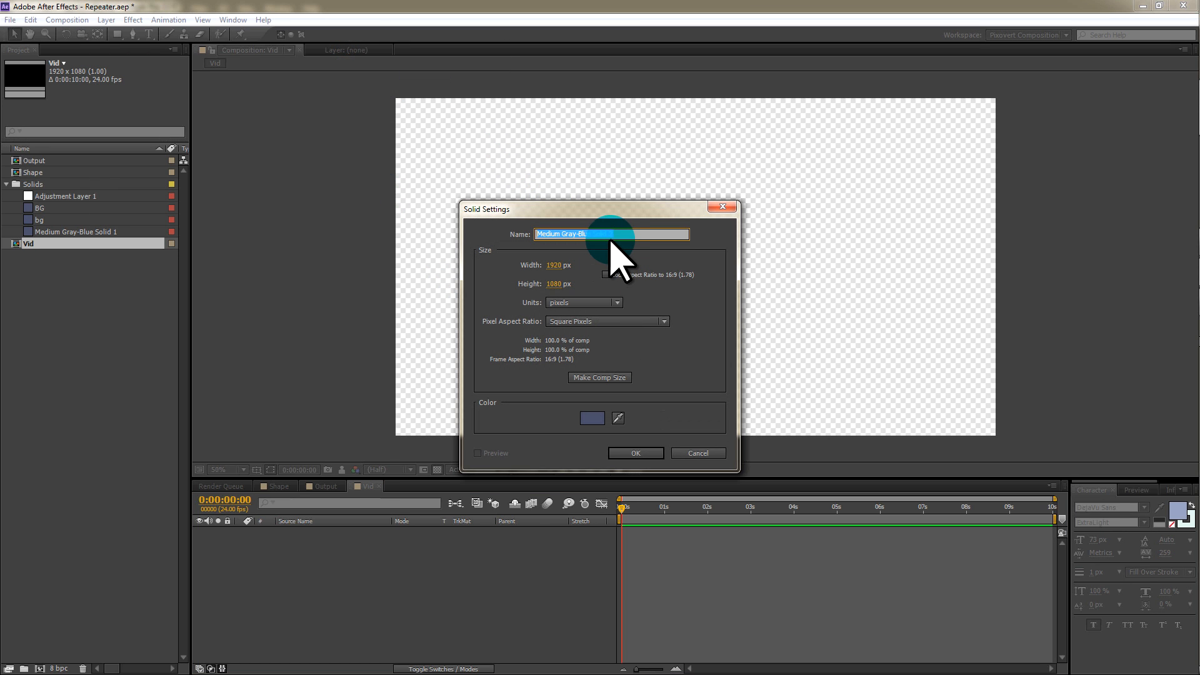
click(635, 452)
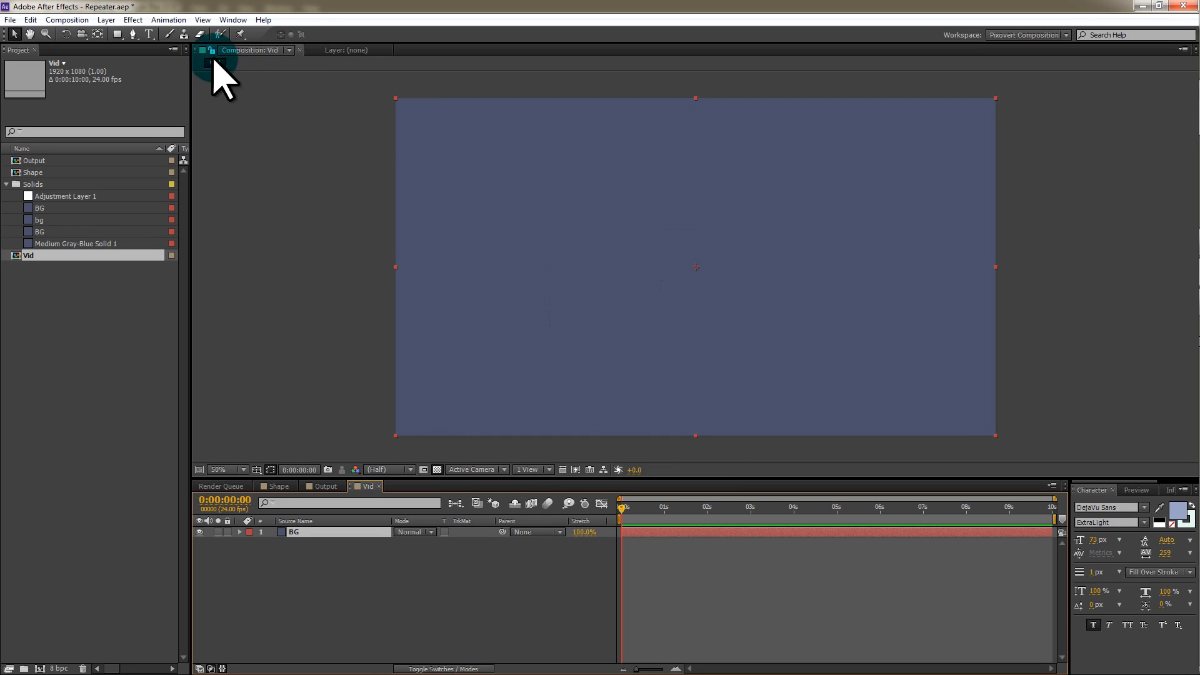
click(106, 20)
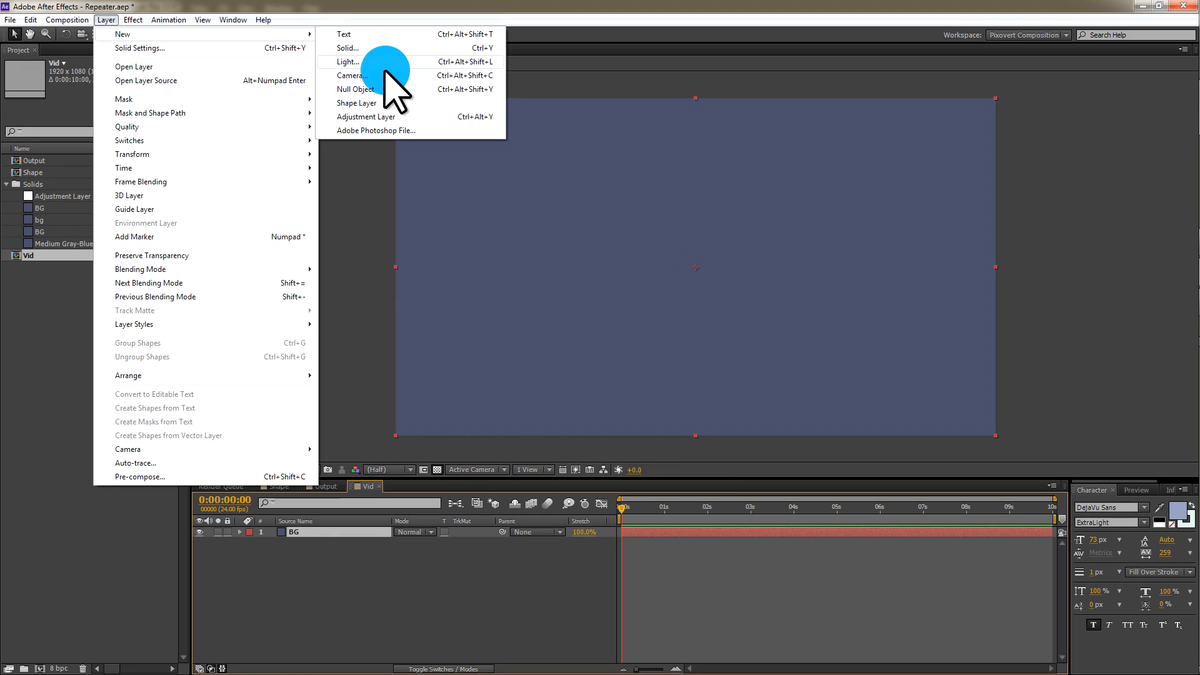
- Add a shape layer with an empty path and paste the plane outline into it
click(357, 103)
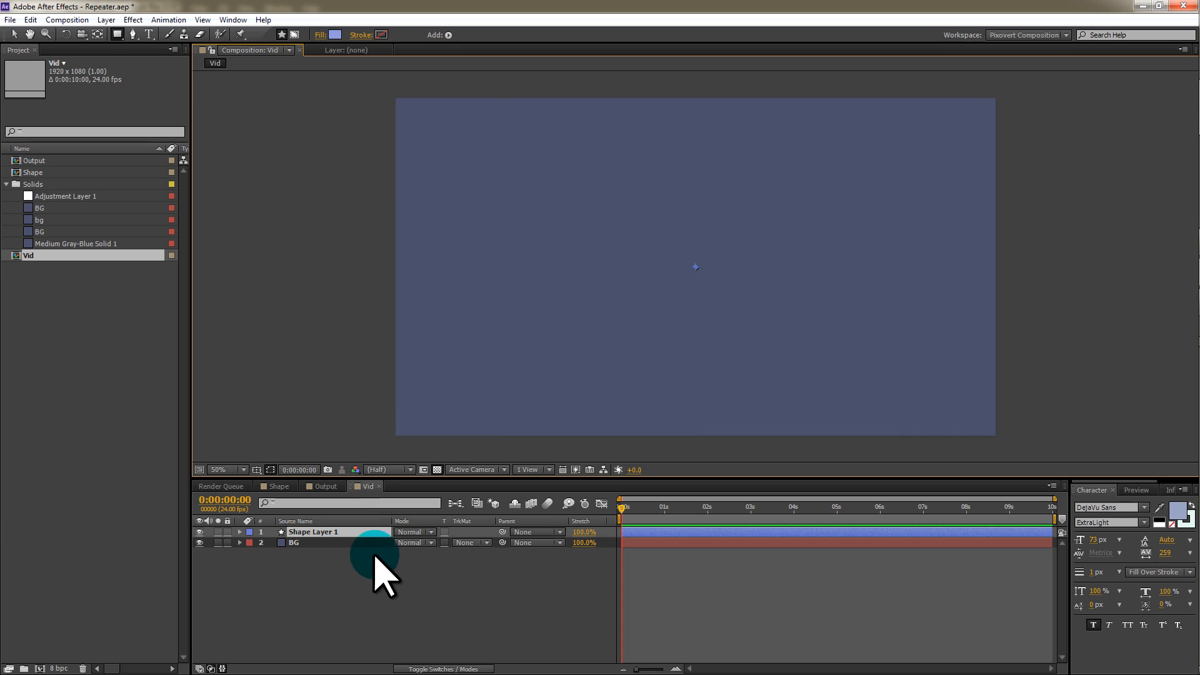
click(314, 531)
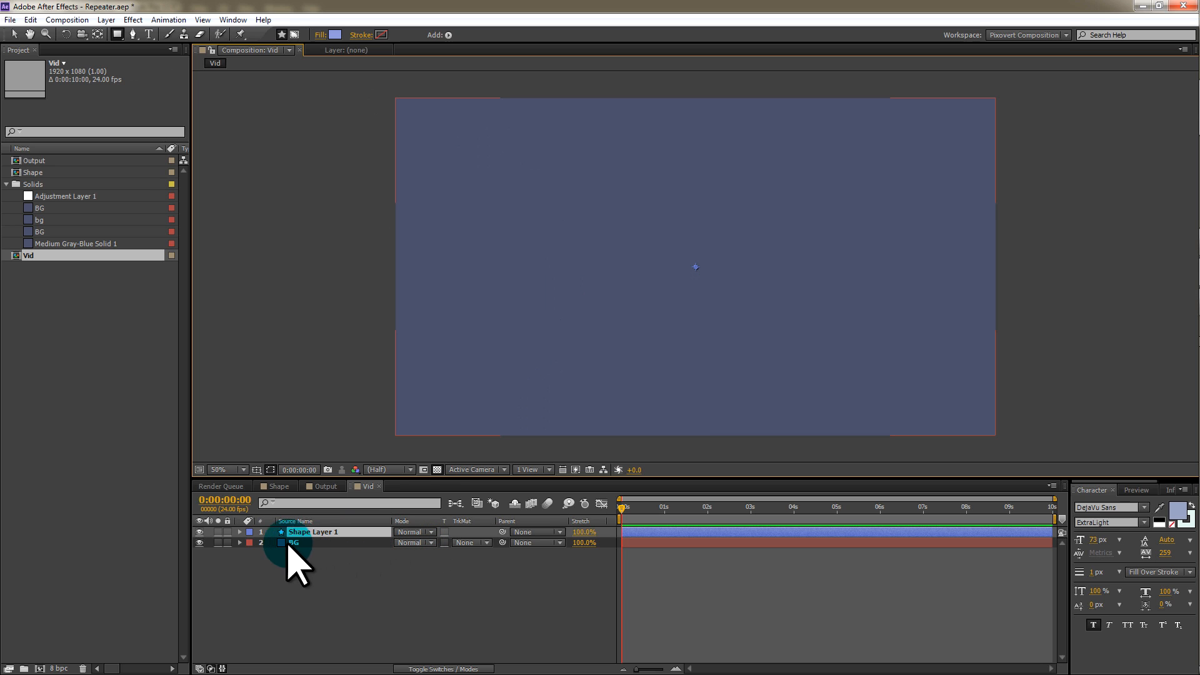
click(239, 531)
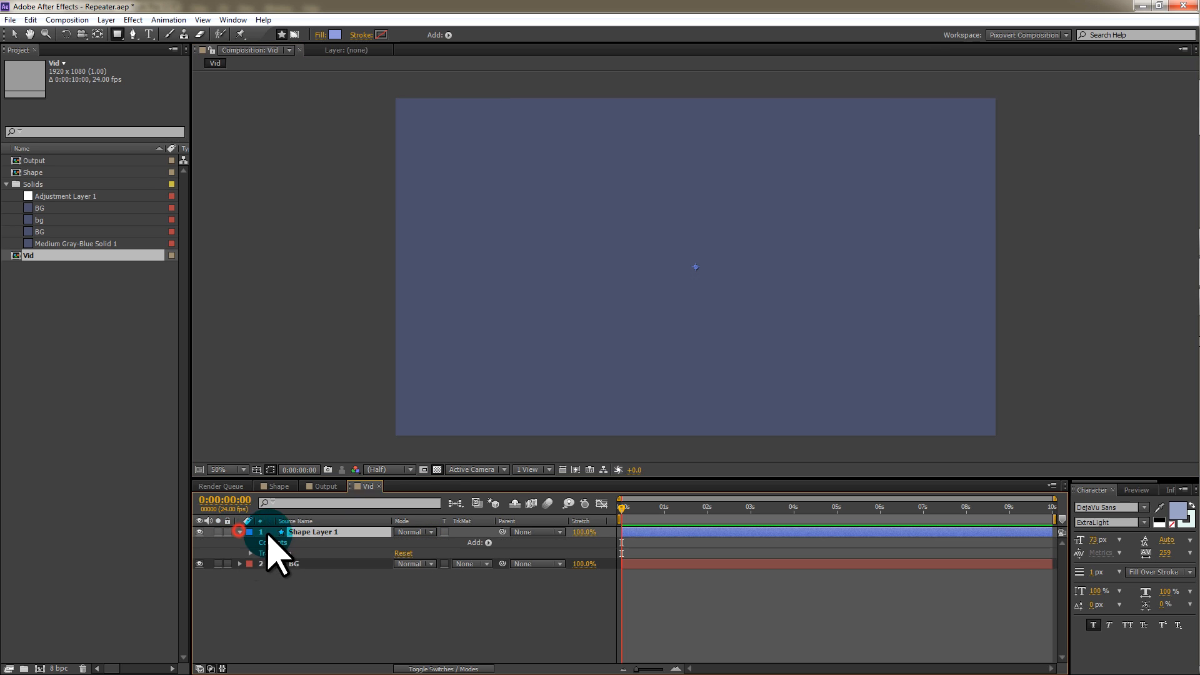
click(489, 542)
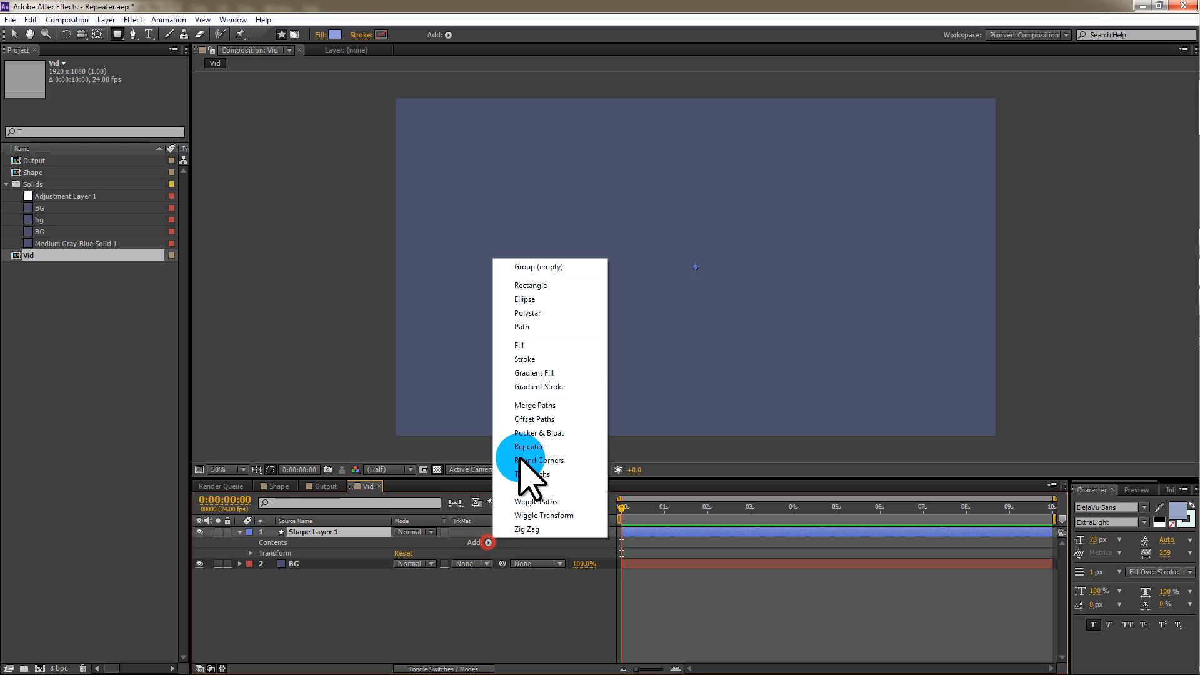
click(521, 326)
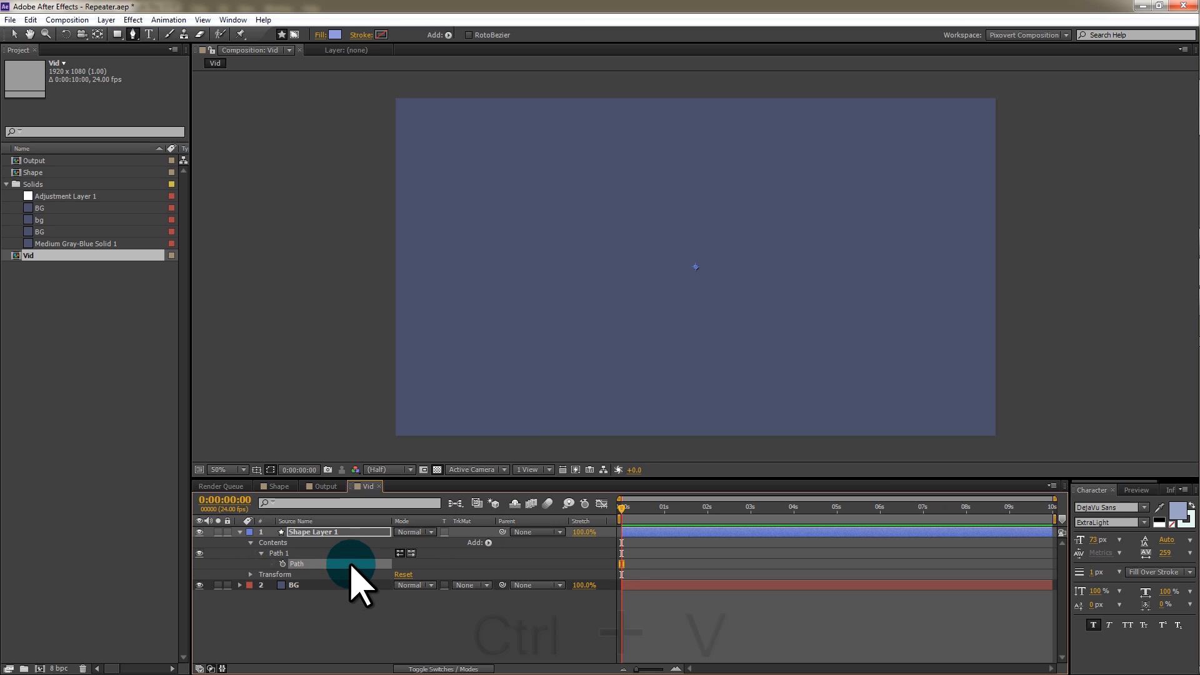
key(ctrl+v)
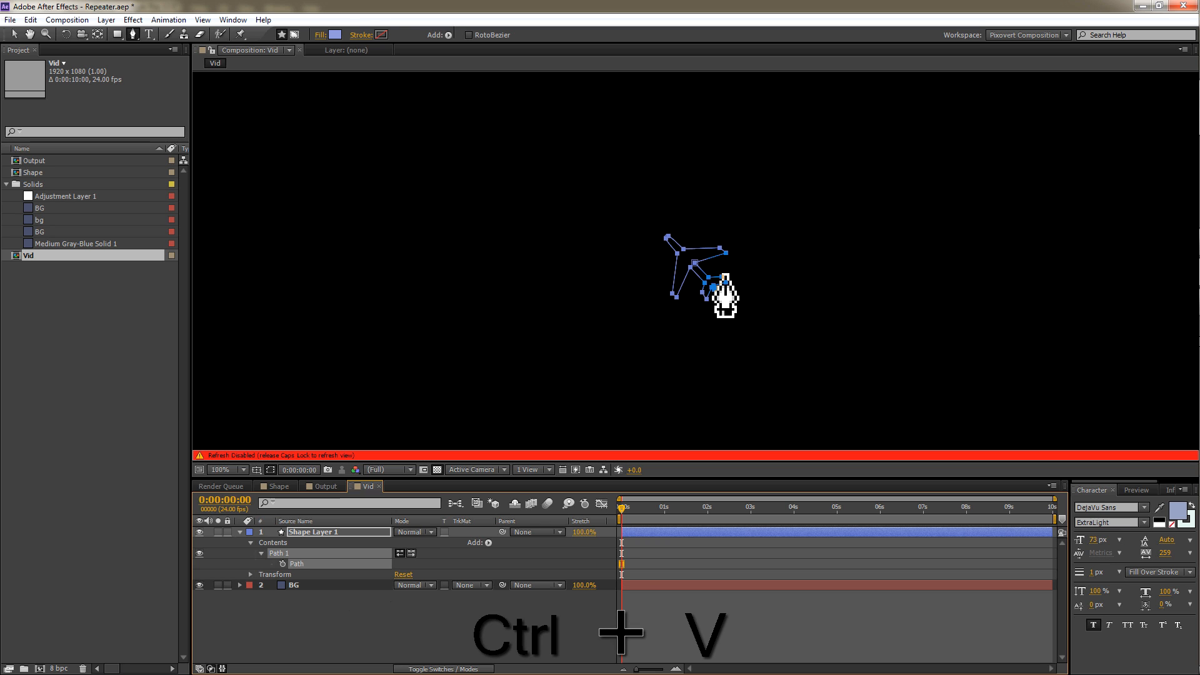
key(ctrl+v)
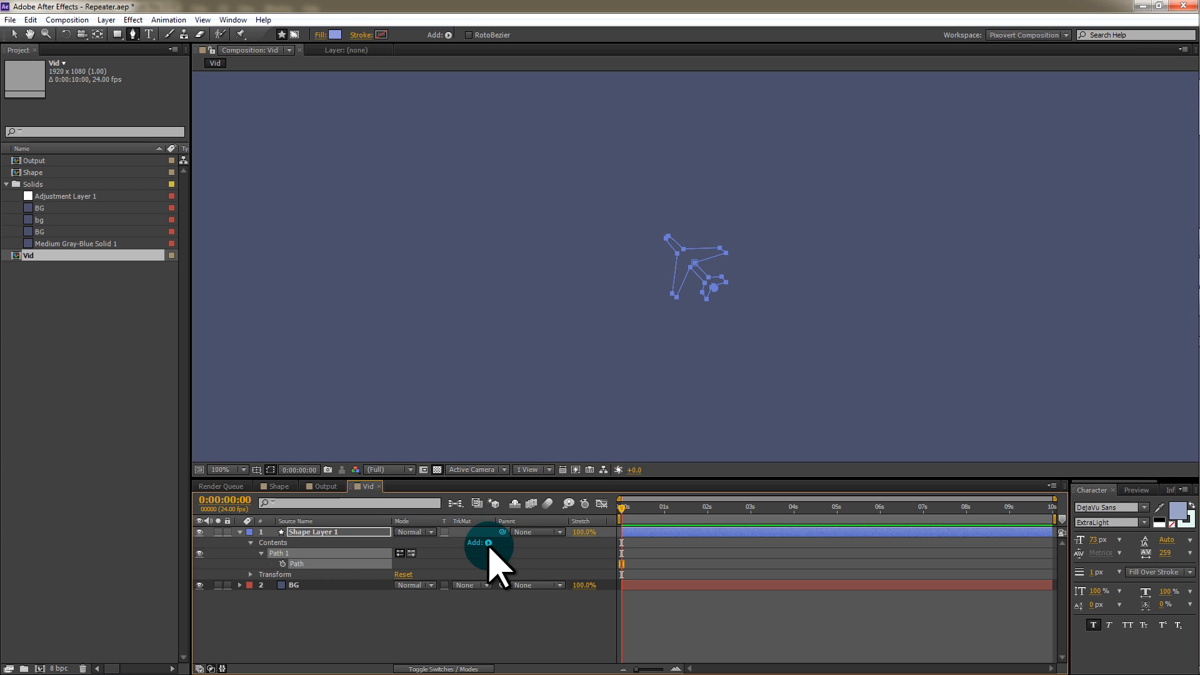
- Add Fill 1 to the plane shape layer and set its color to pale blue
click(488, 542)
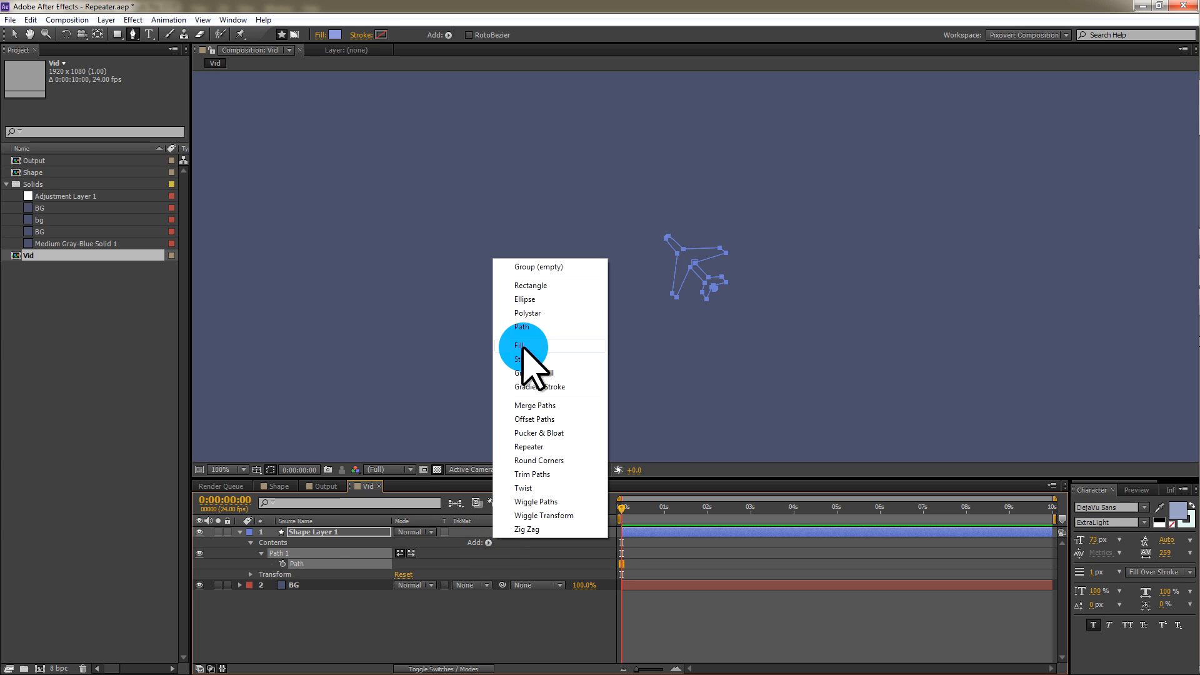
click(521, 345)
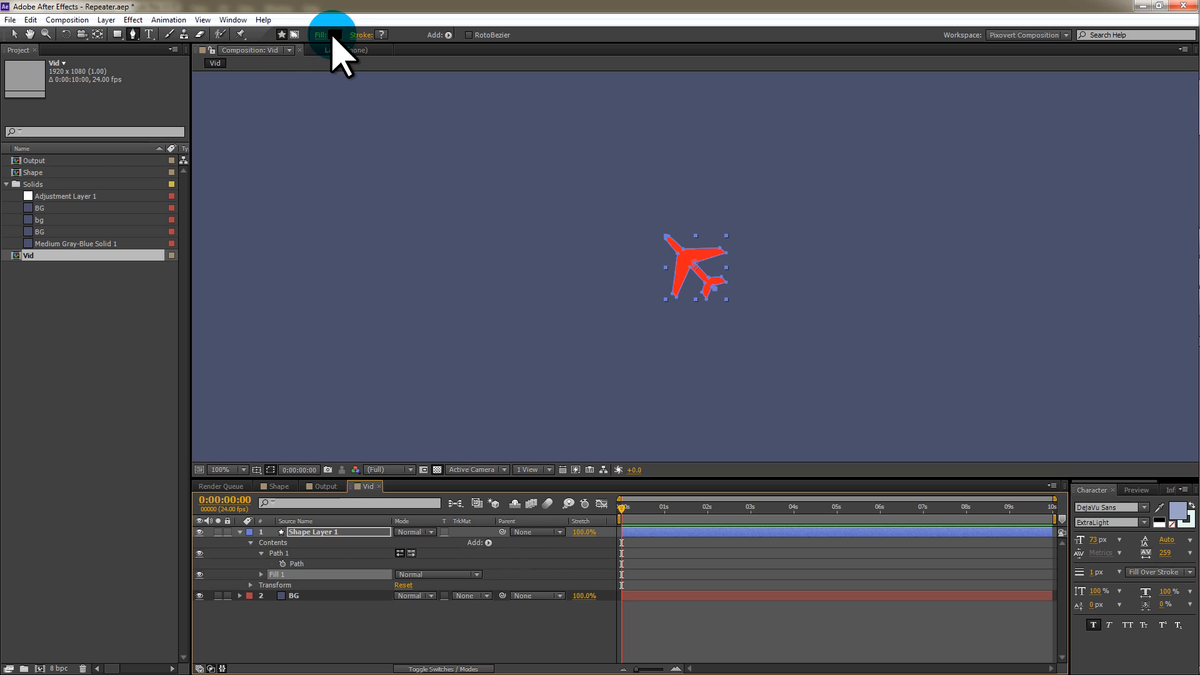
click(330, 34)
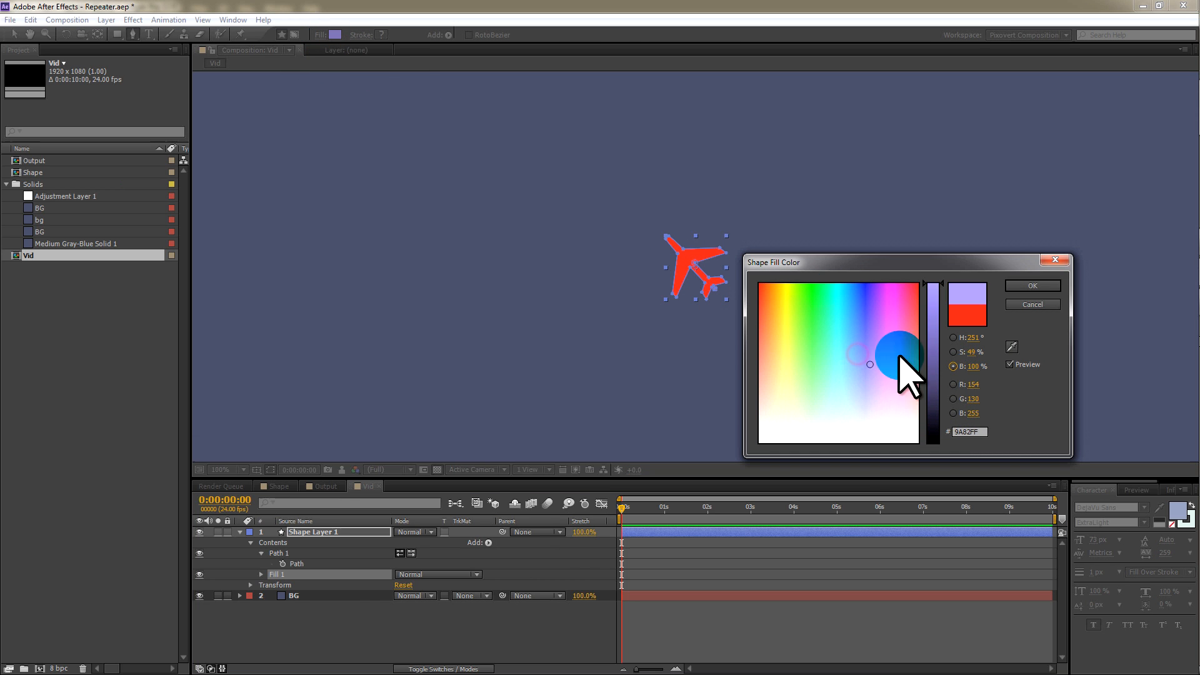
click(865, 388)
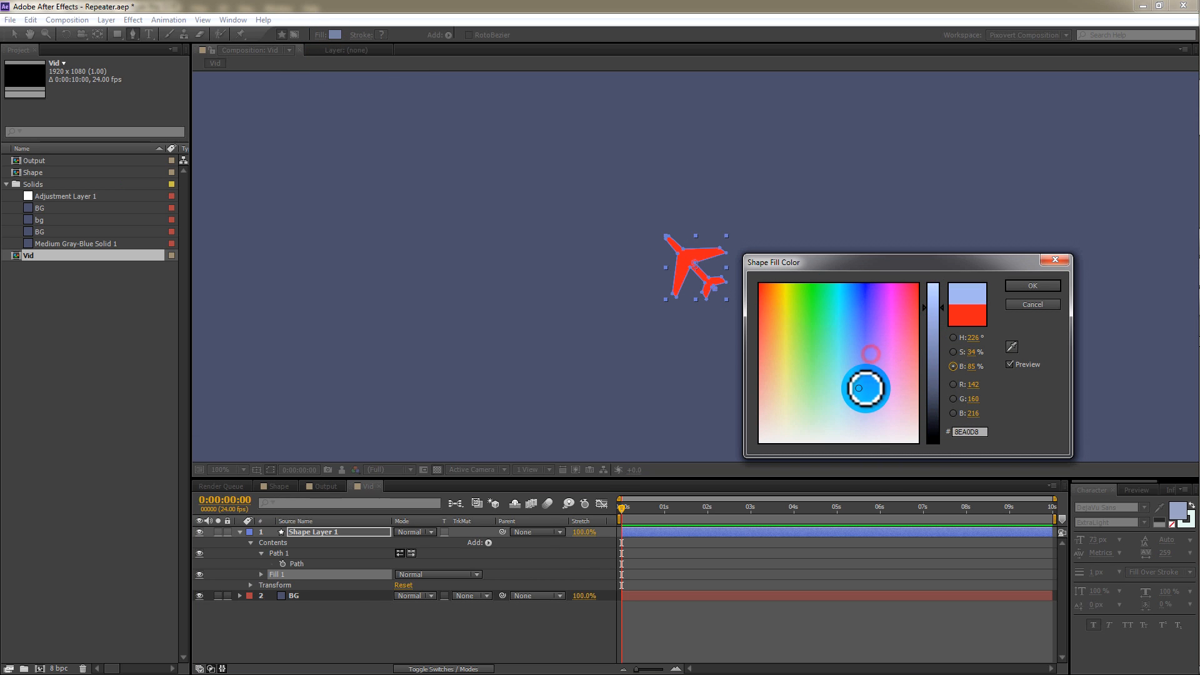
click(1030, 286)
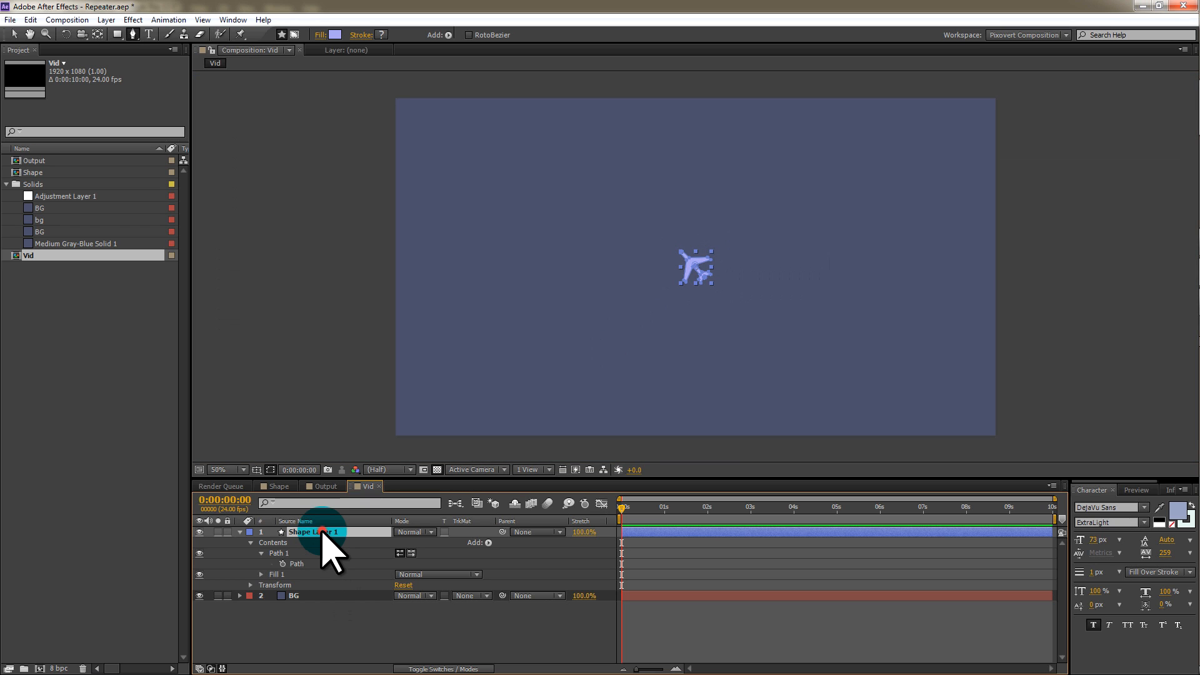
- Rename the shape layer 'Source', drag the plane lower-left, and duplicate it
double_click(314, 532)
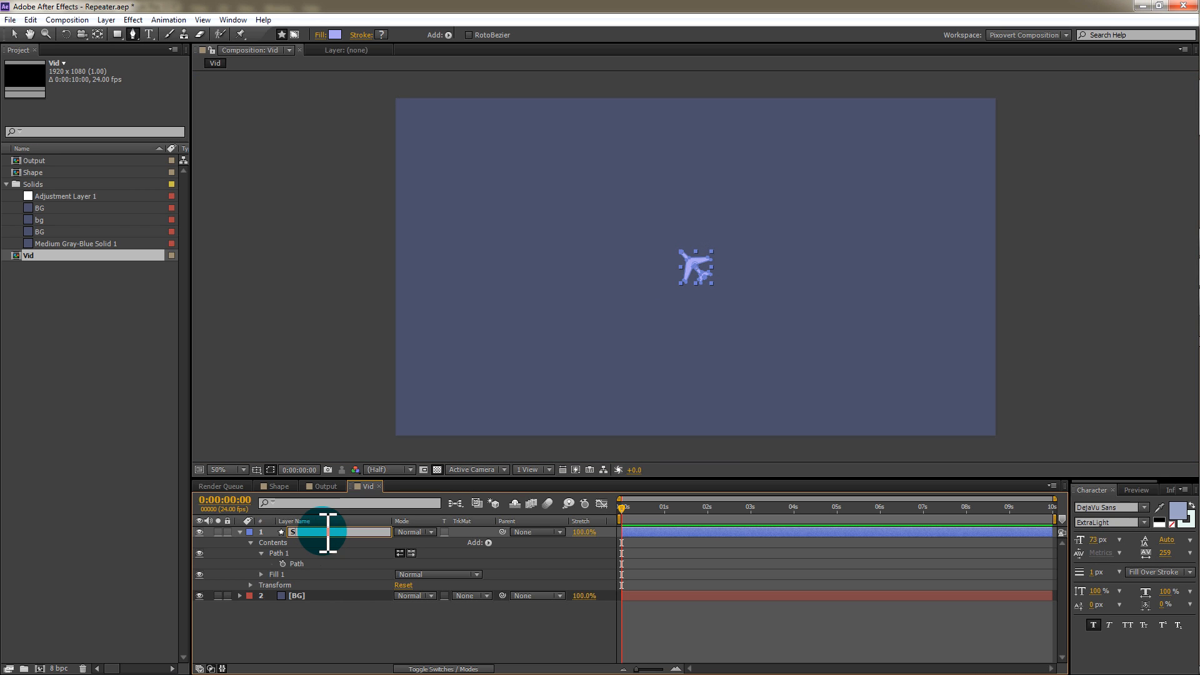
text(Source)
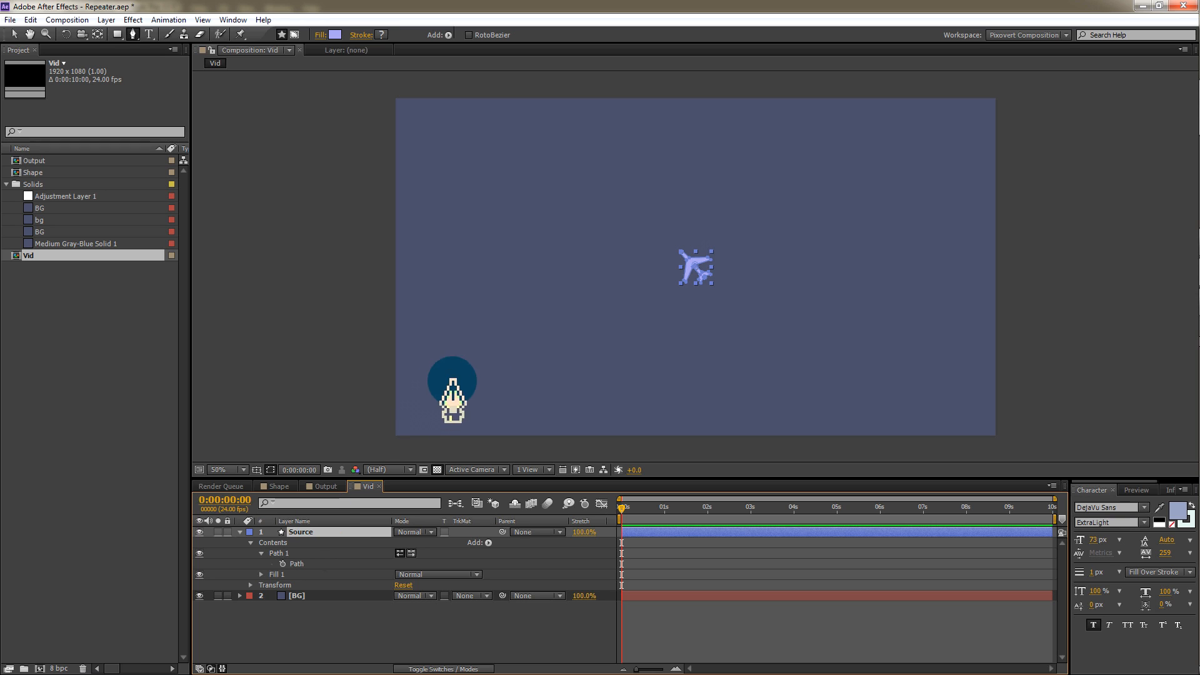
drag(452, 382, 704, 272)
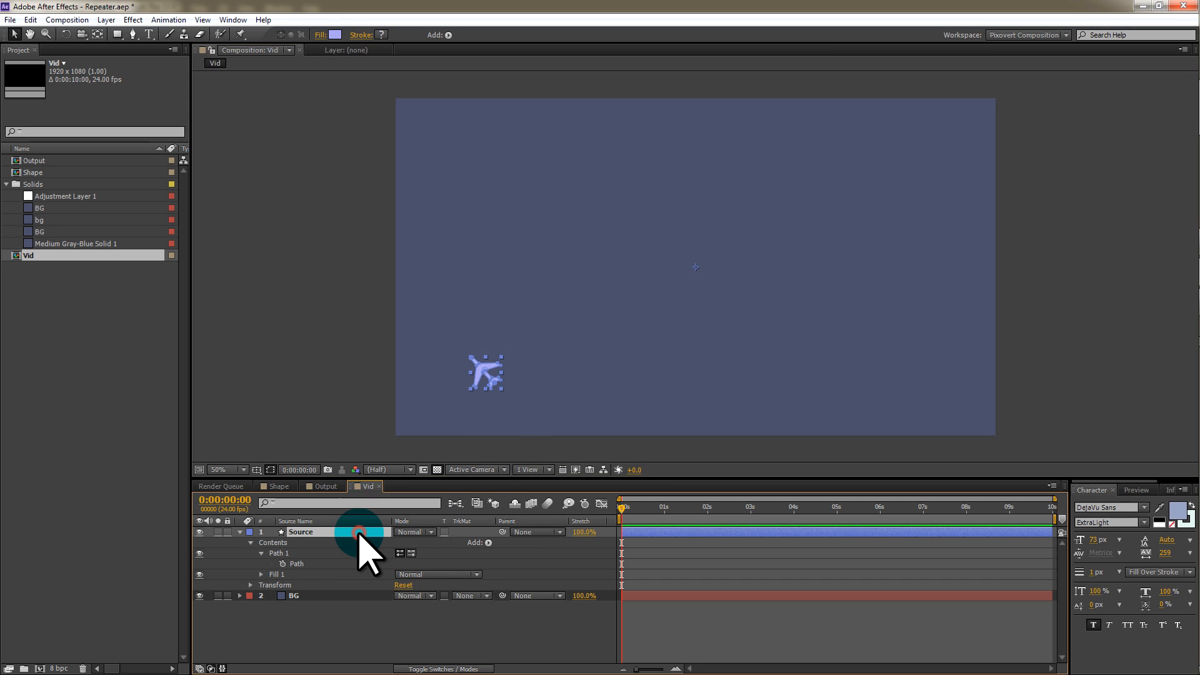
key(ctrl+d)
text(2001)
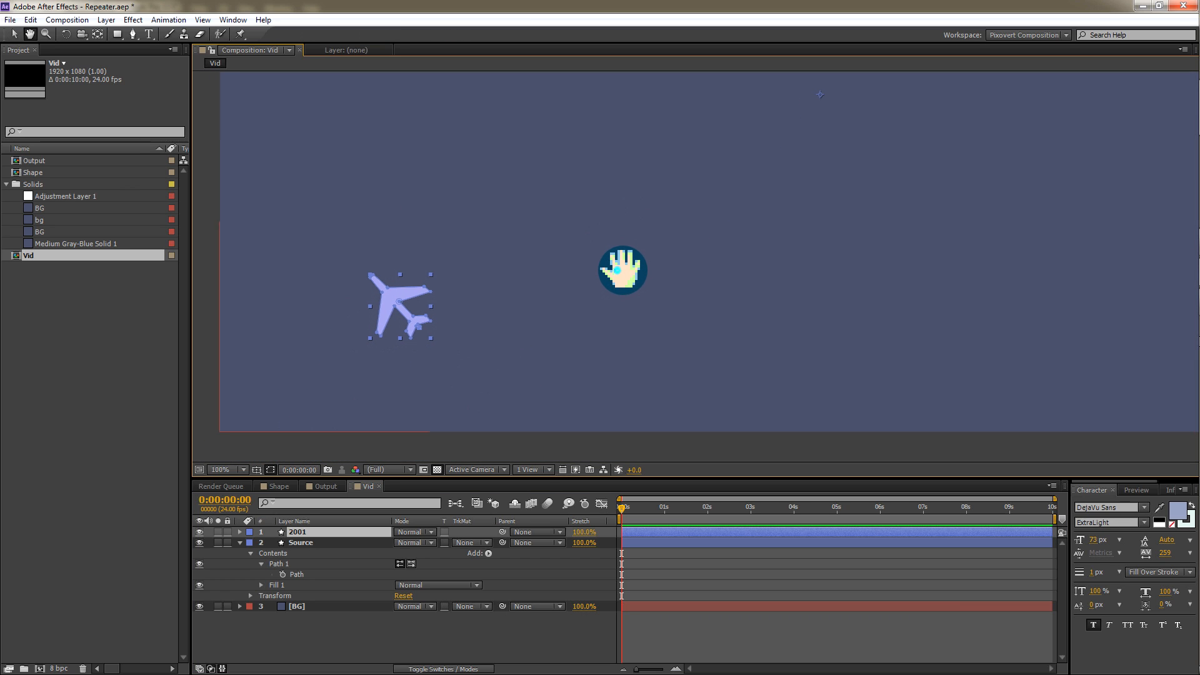
- Add Repeater 1 to layer 2001's contents, producing three planes in a row
click(298, 532)
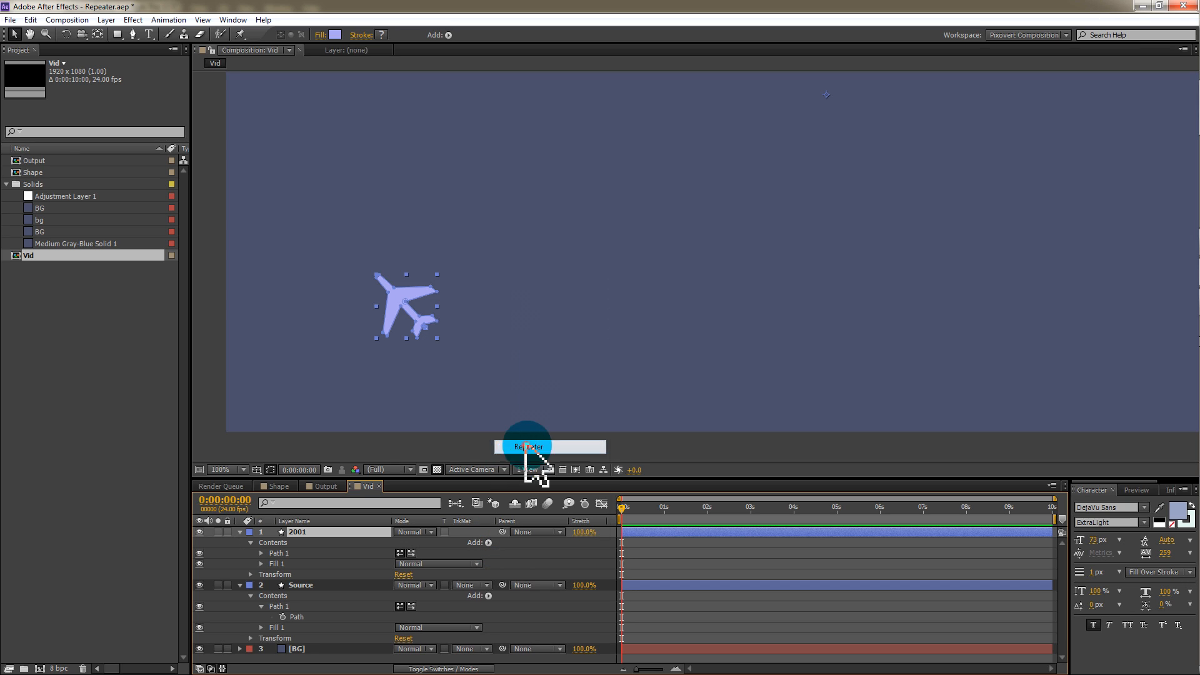
click(528, 446)
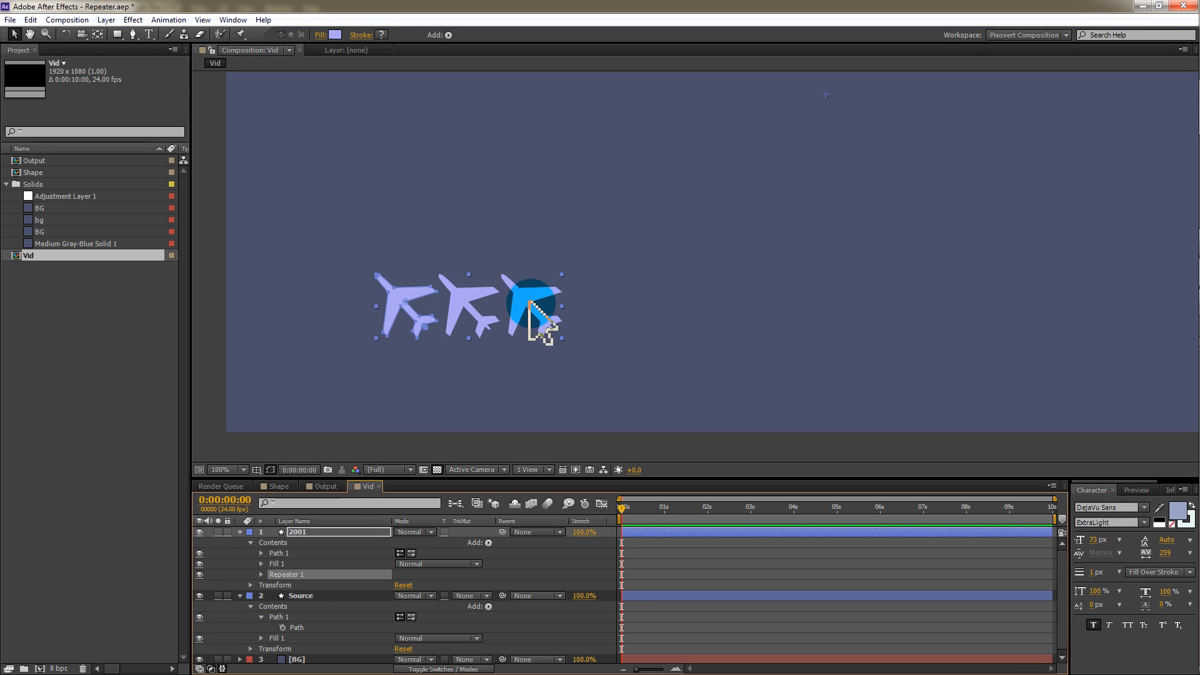
click(226, 469)
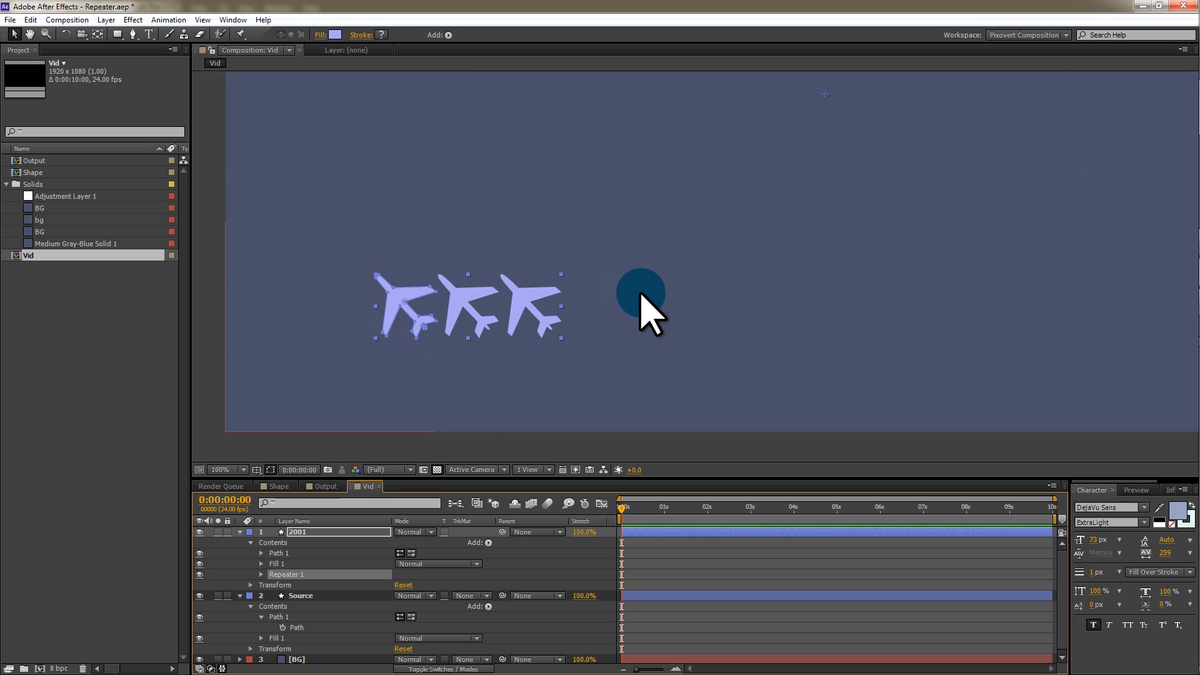
drag(641, 294, 422, 118)
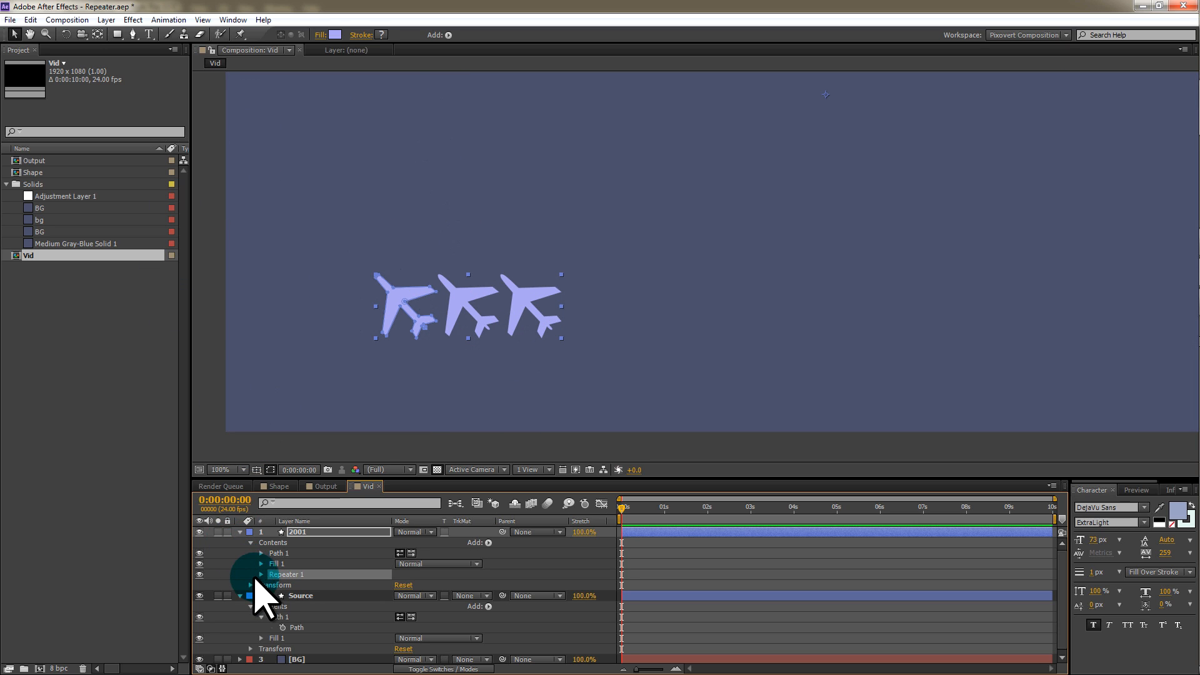
- Scrub Repeater 1's transform Position so each copy is offset 120 pixels upward
click(261, 574)
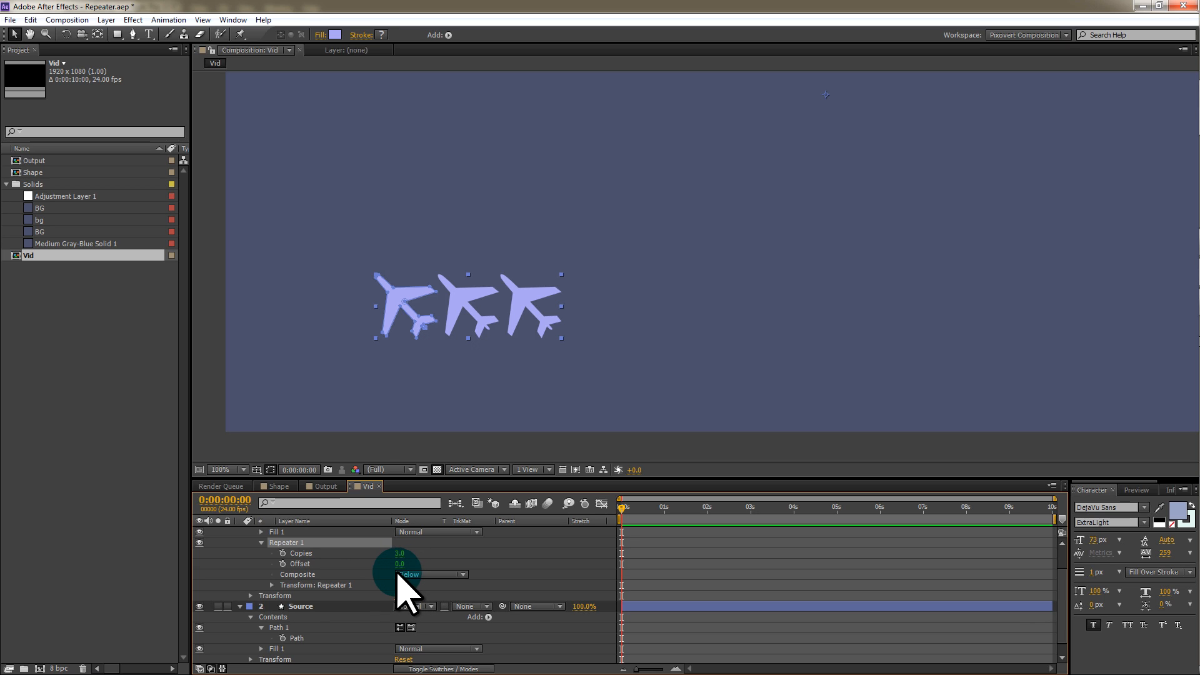
click(250, 585)
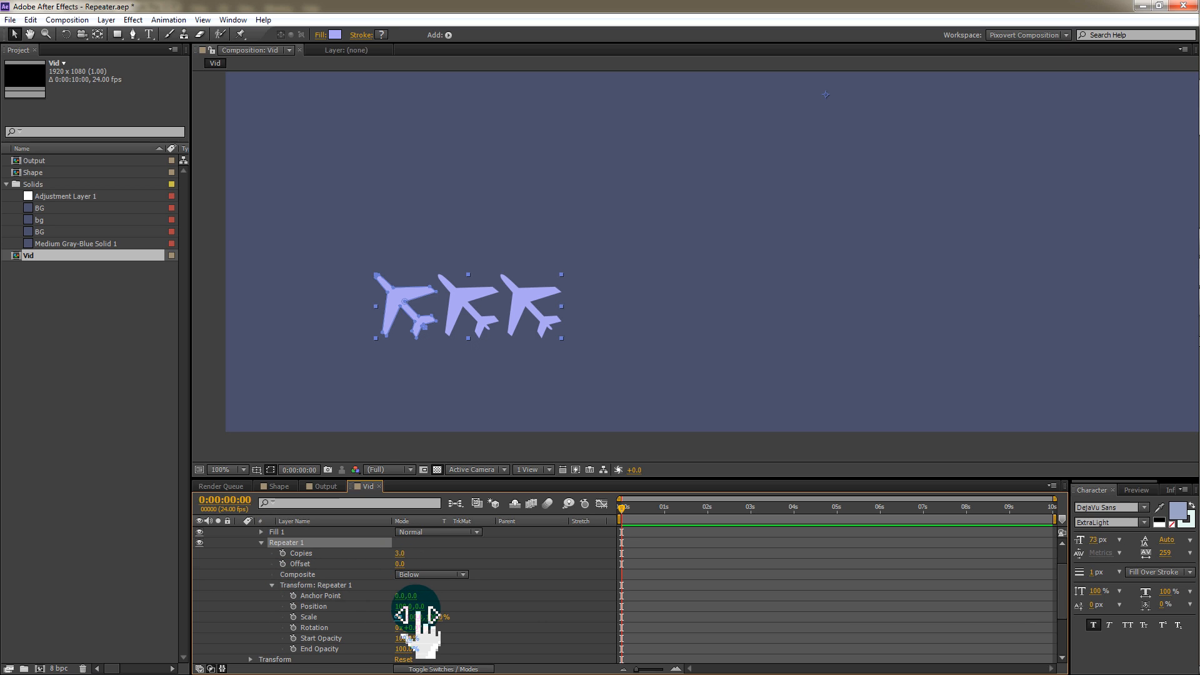
drag(413, 617, 429, 616)
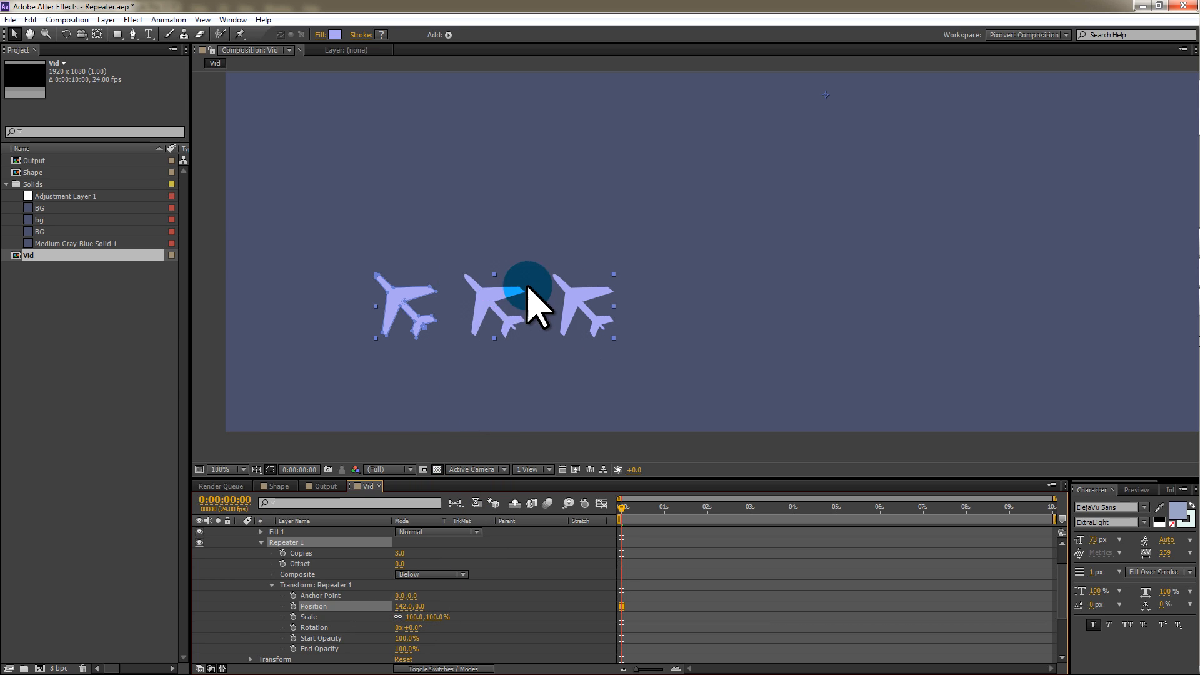
drag(528, 302, 551, 321)
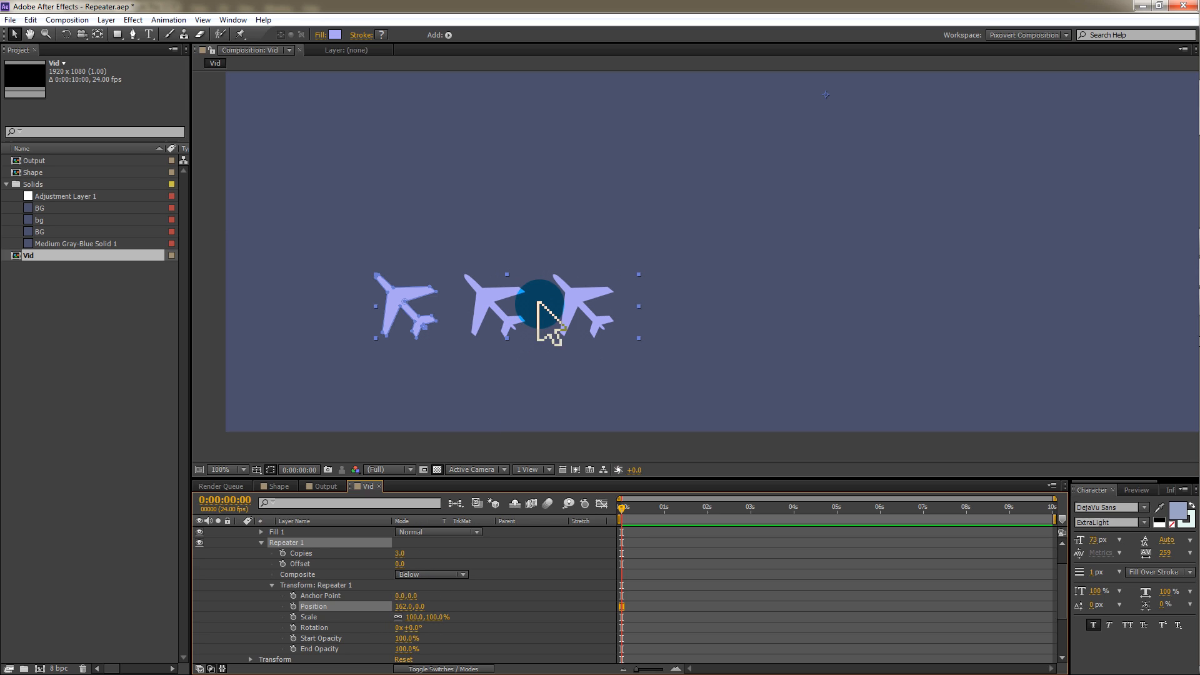
drag(409, 606, 406, 606)
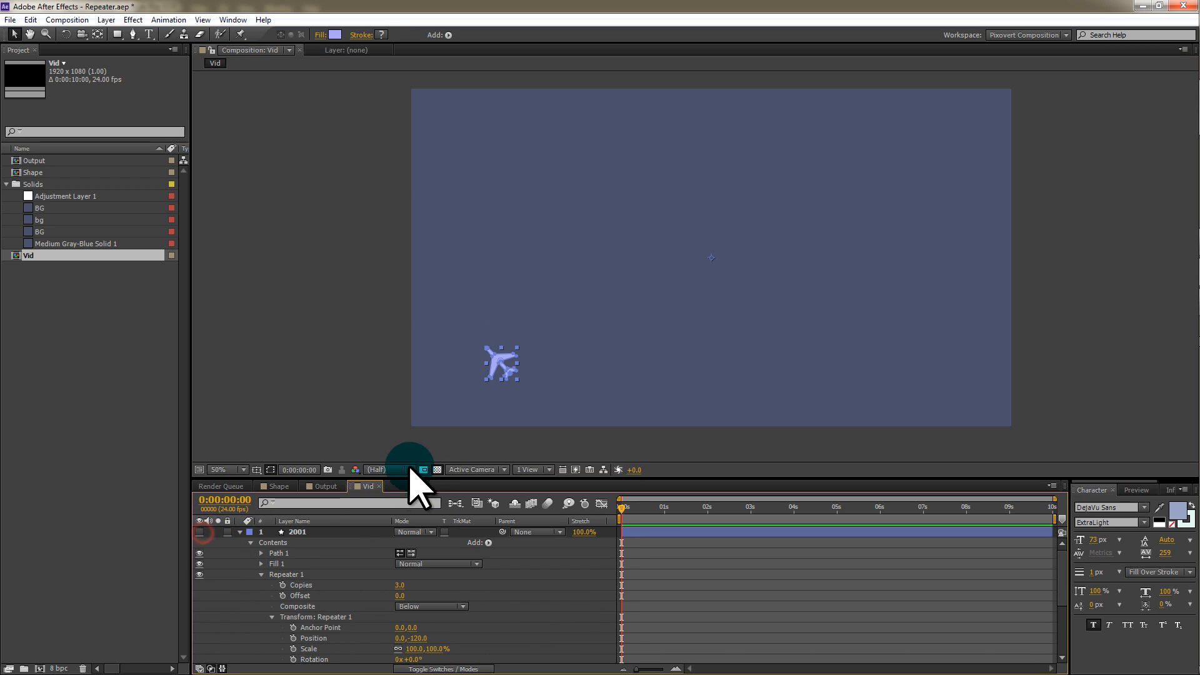
mouse_move(496, 457)
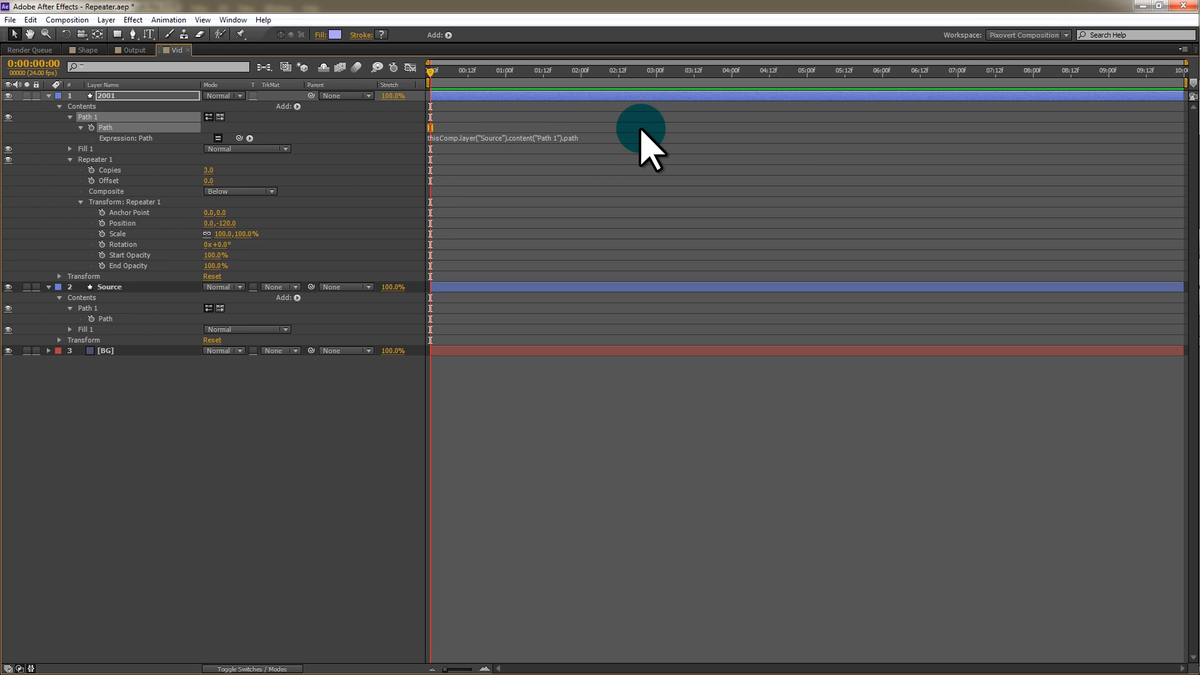
mouse_move(157, 153)
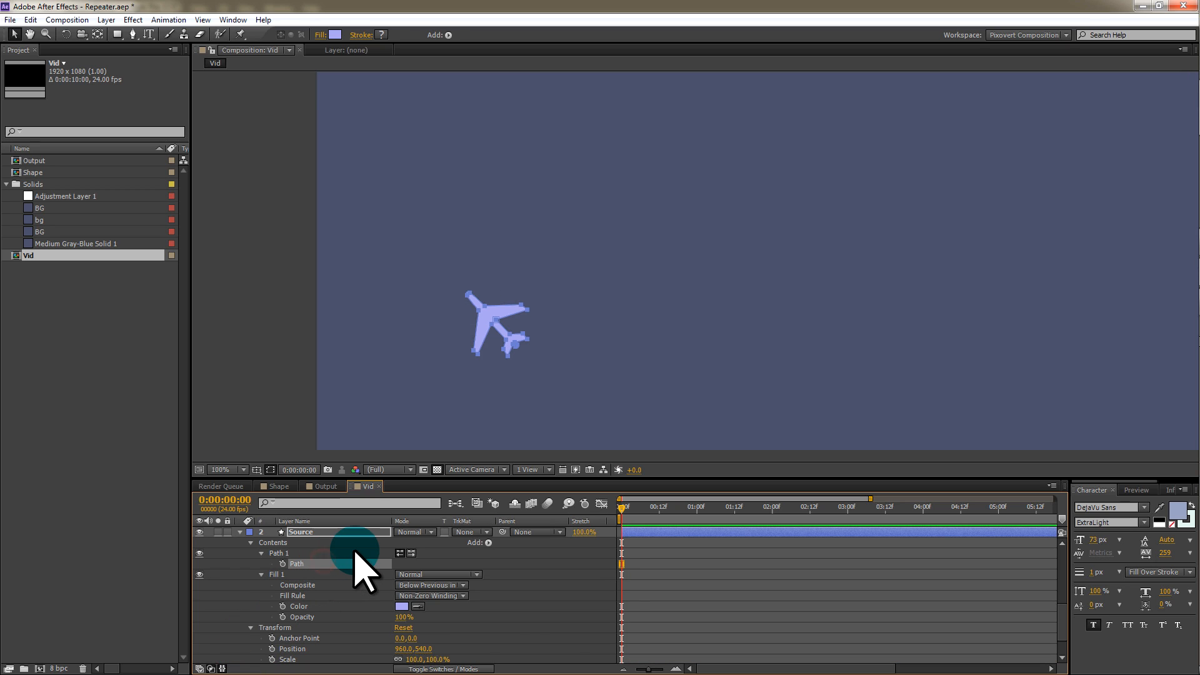
- Use the Ctrl+T shortcut while exposing the Source layer's path settings
key(ctrl+t)
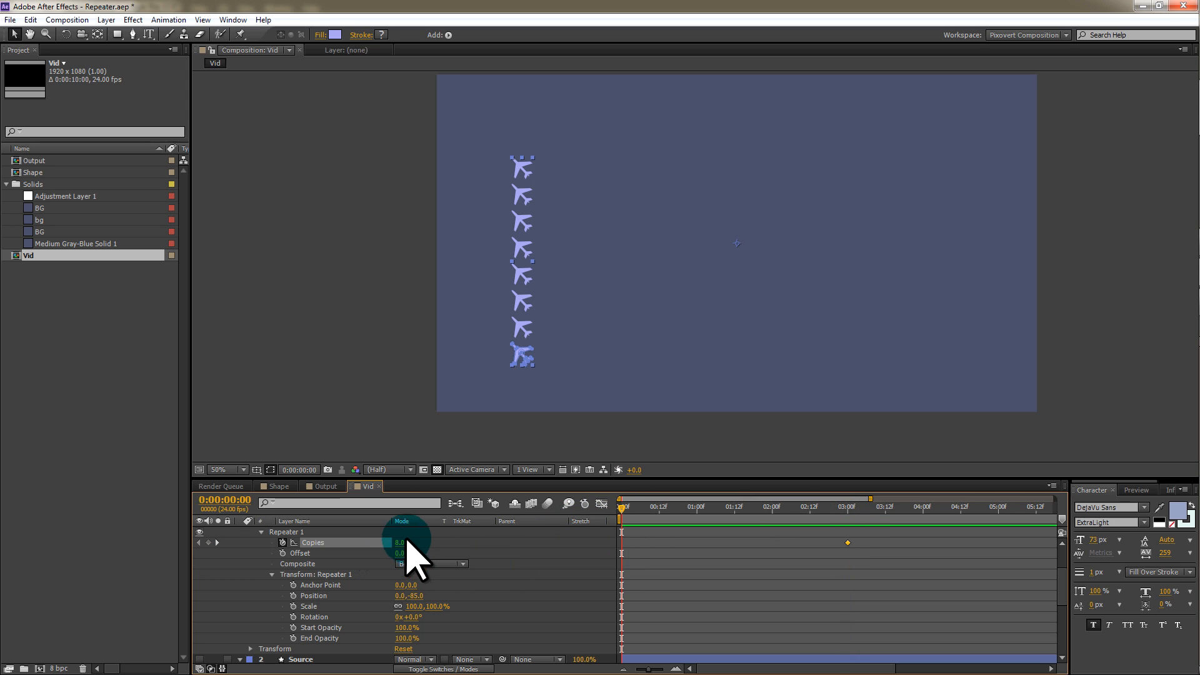
- Scrub the repeater Copies value to set how many planes the column holds
drag(414, 542, 264, 605)
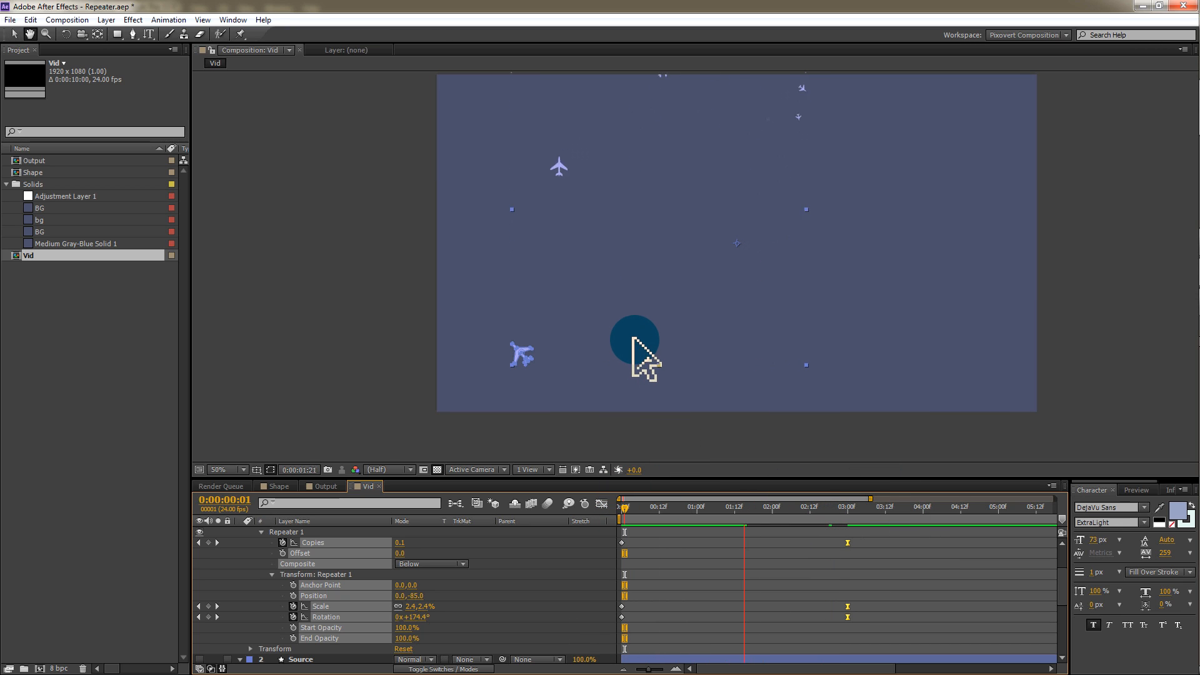
click(886, 507)
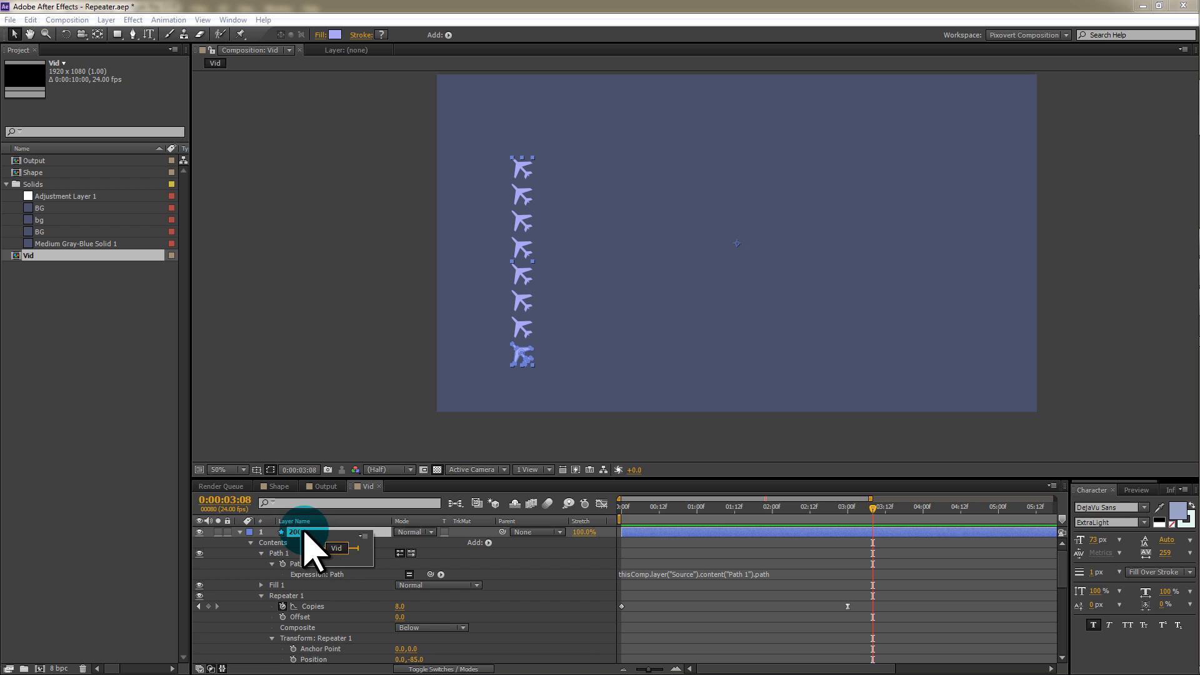
- Duplicate the animated plane column layer with Ctrl+D
key(ctrl+d)
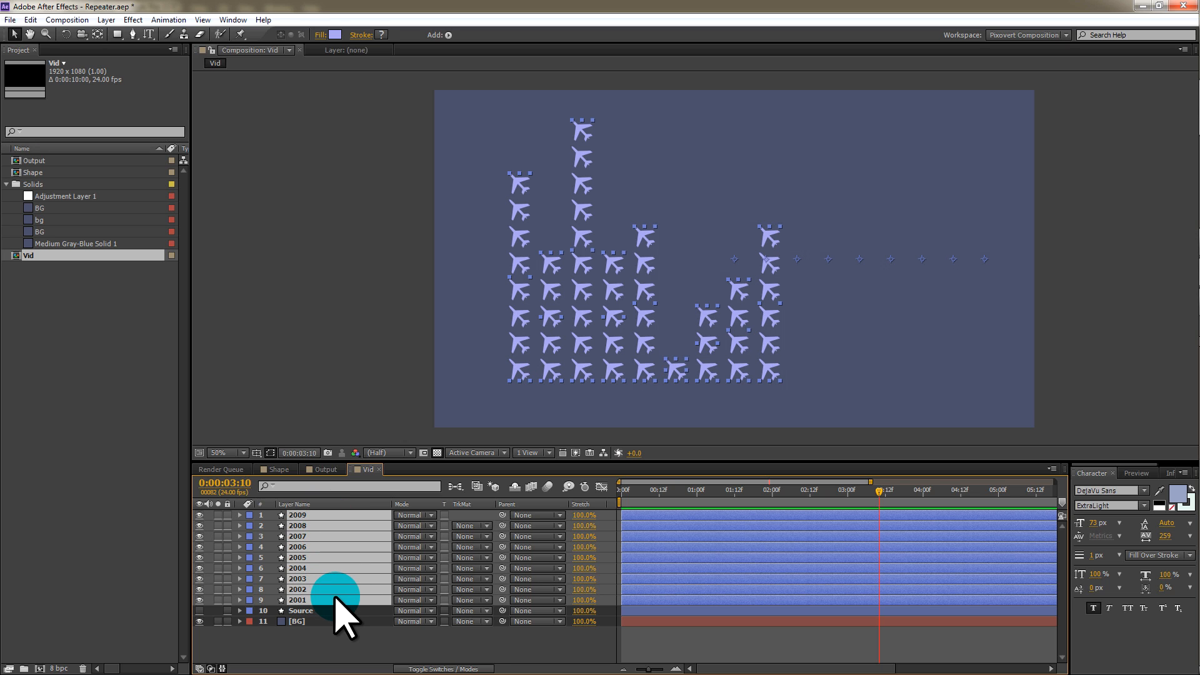
- Cut the column layers to reorder them from 2001 down to 2009
key(ctrl+x)
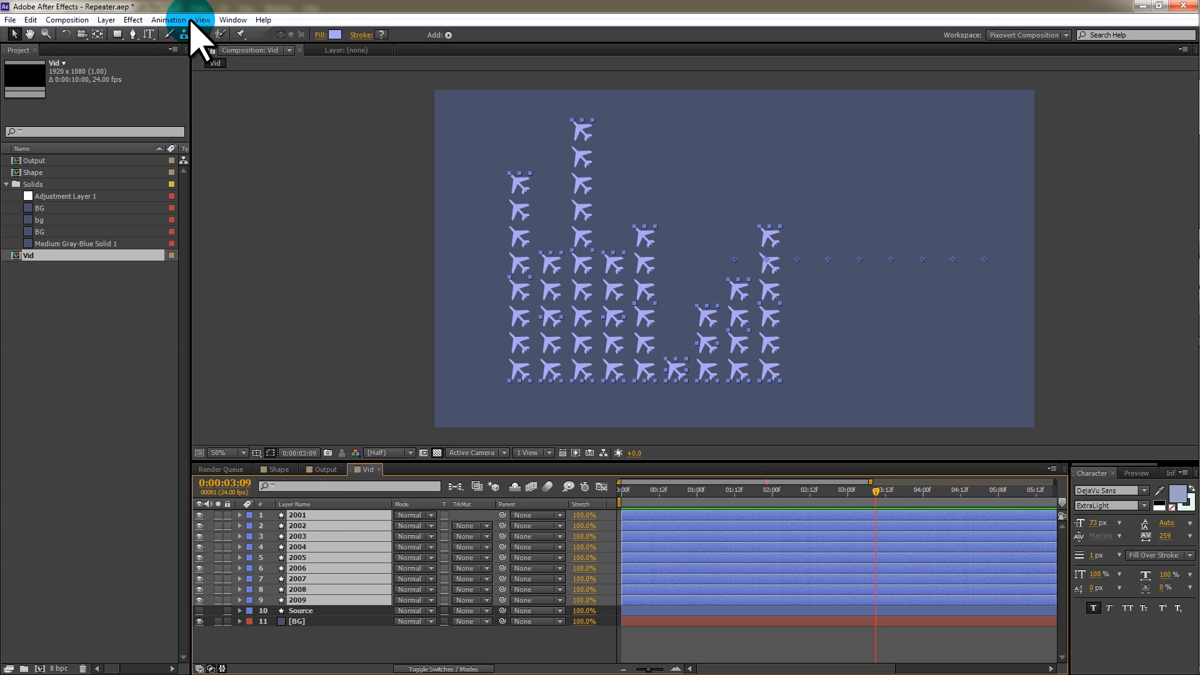
- Sequence the nine plane column layers with overlap, and reveal Source's path settings
click(167, 19)
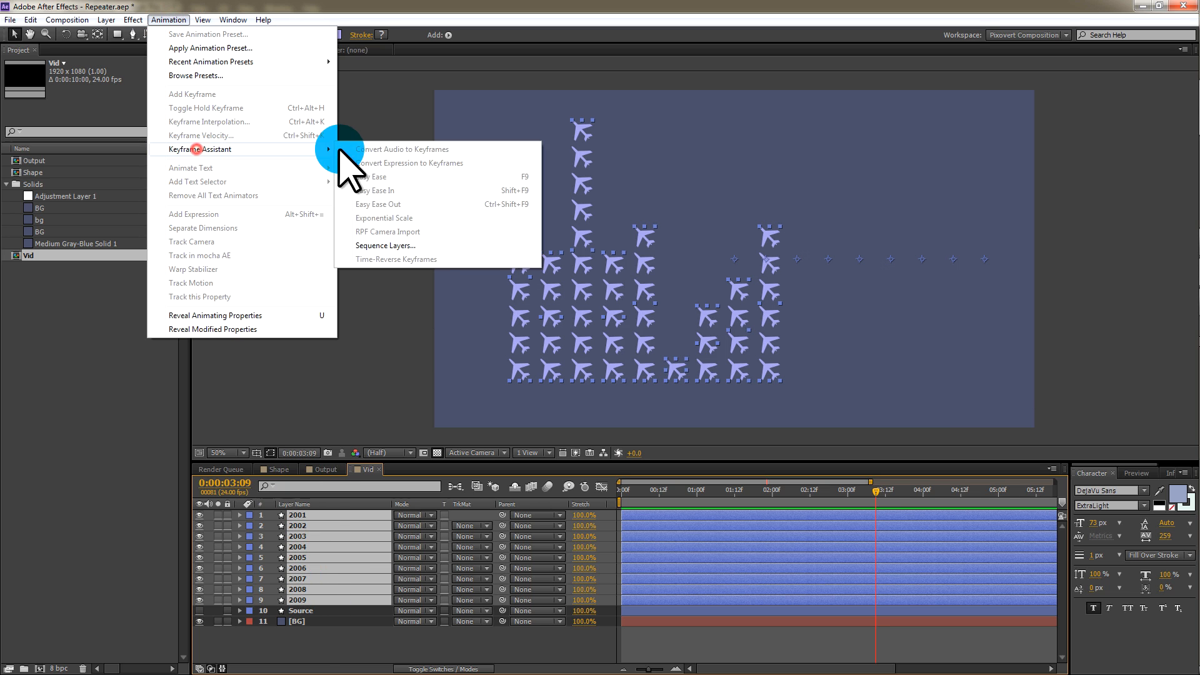
click(386, 245)
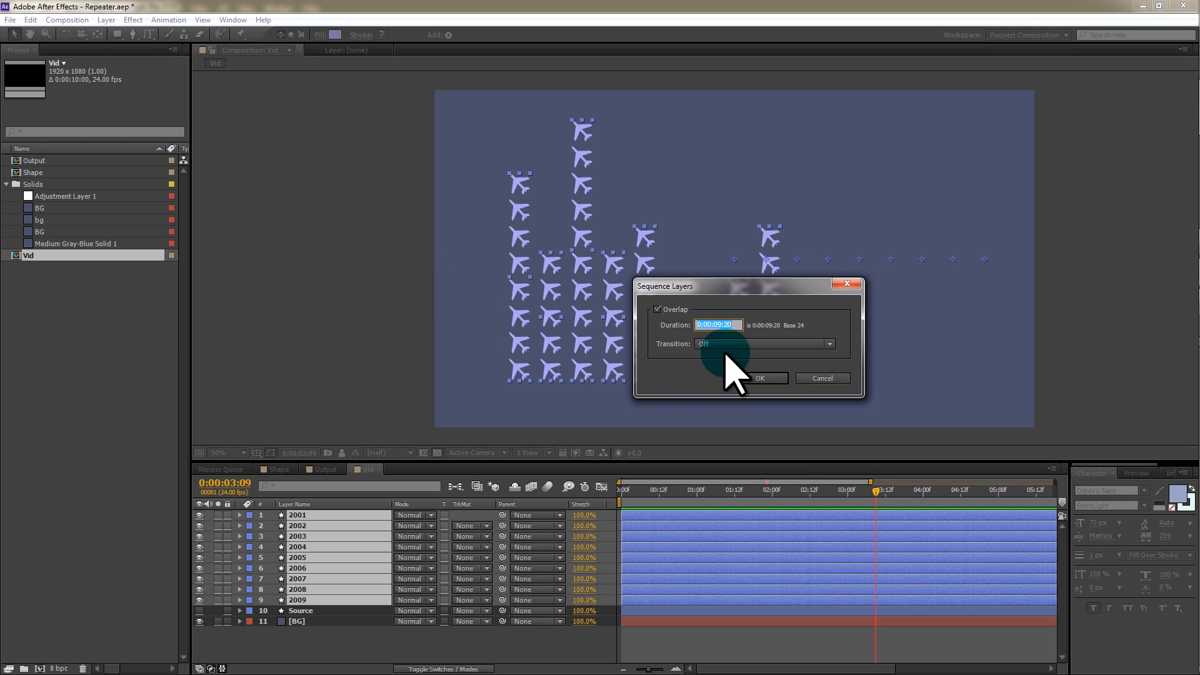
mouse_move(669, 318)
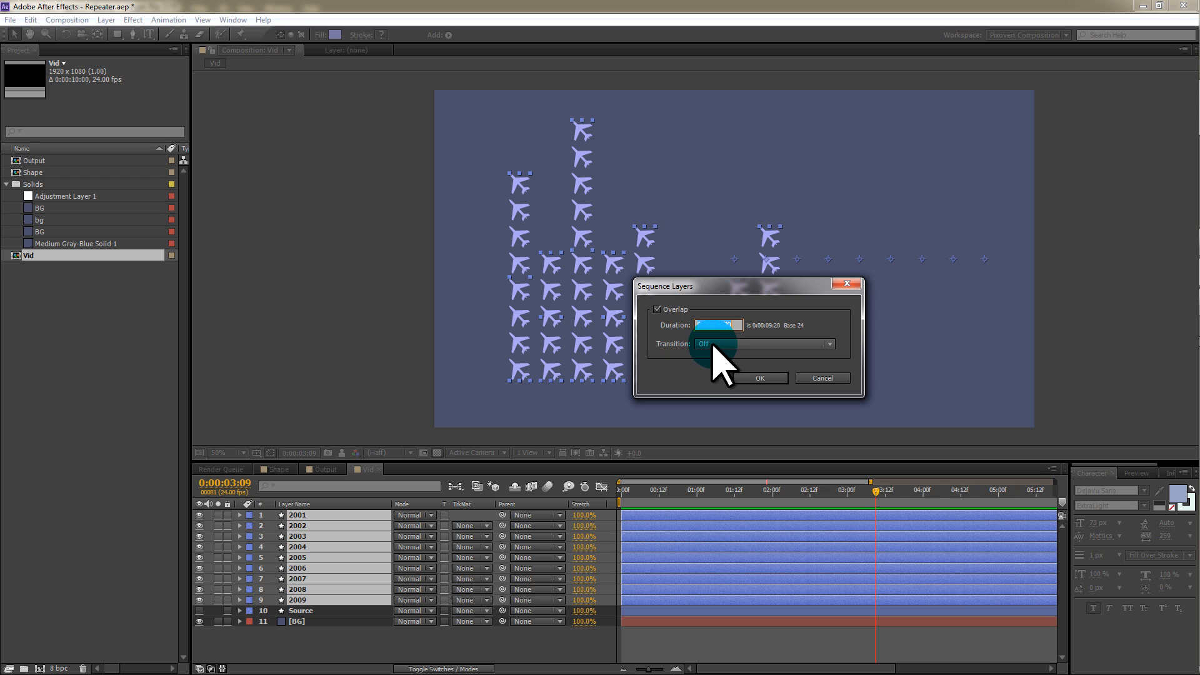
click(759, 378)
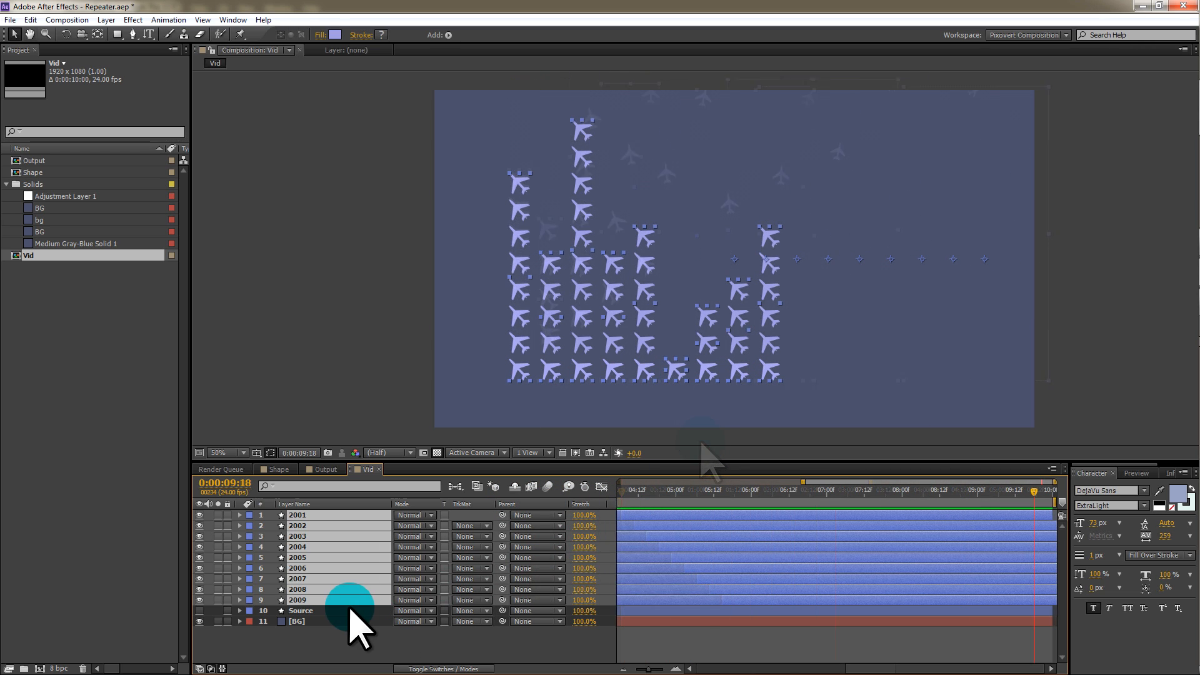
click(300, 610)
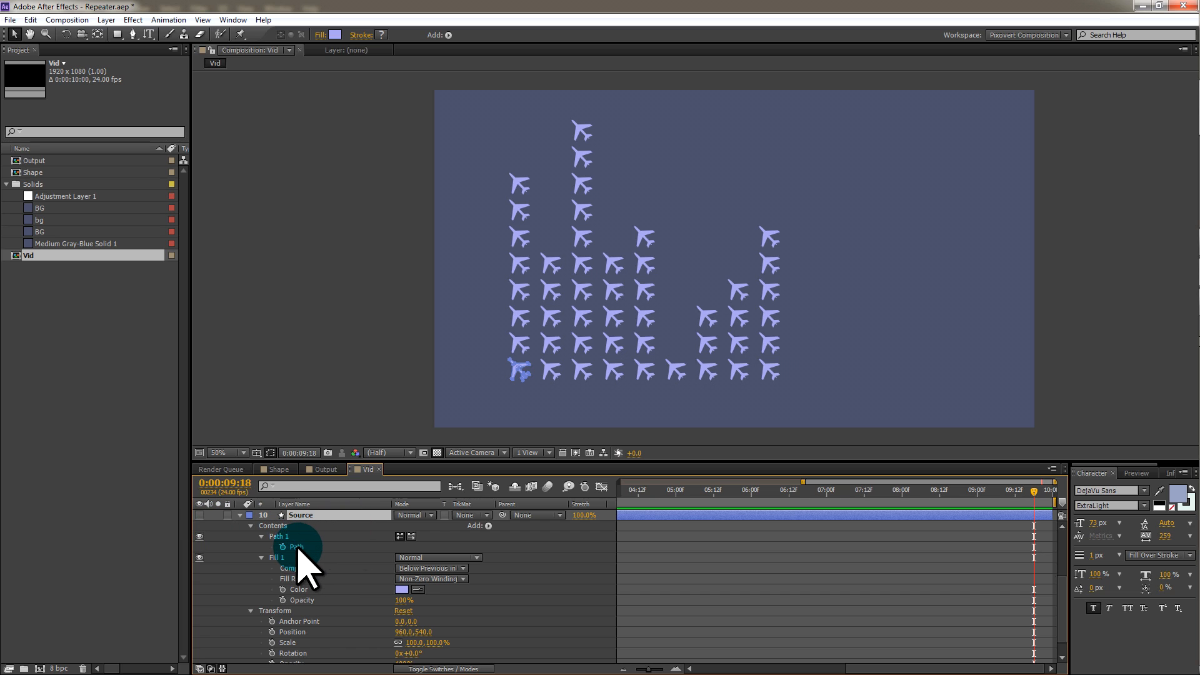
- Paste the copied plane outline into Source's Path 1 property
key(ctrl+v)
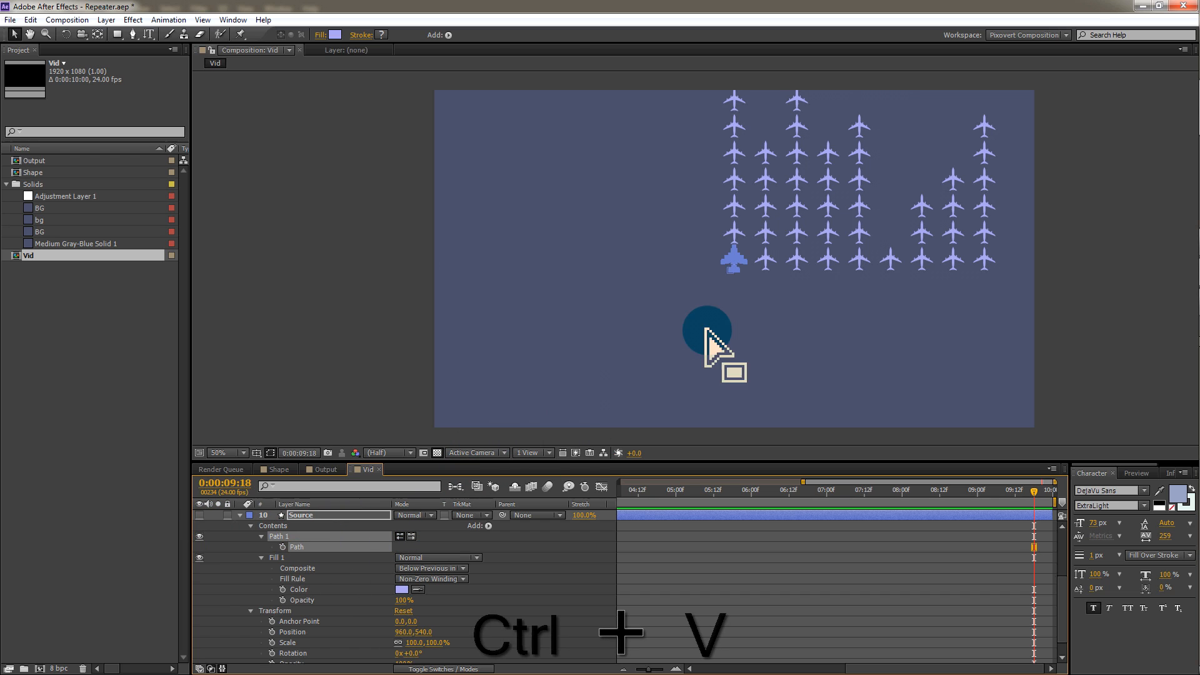